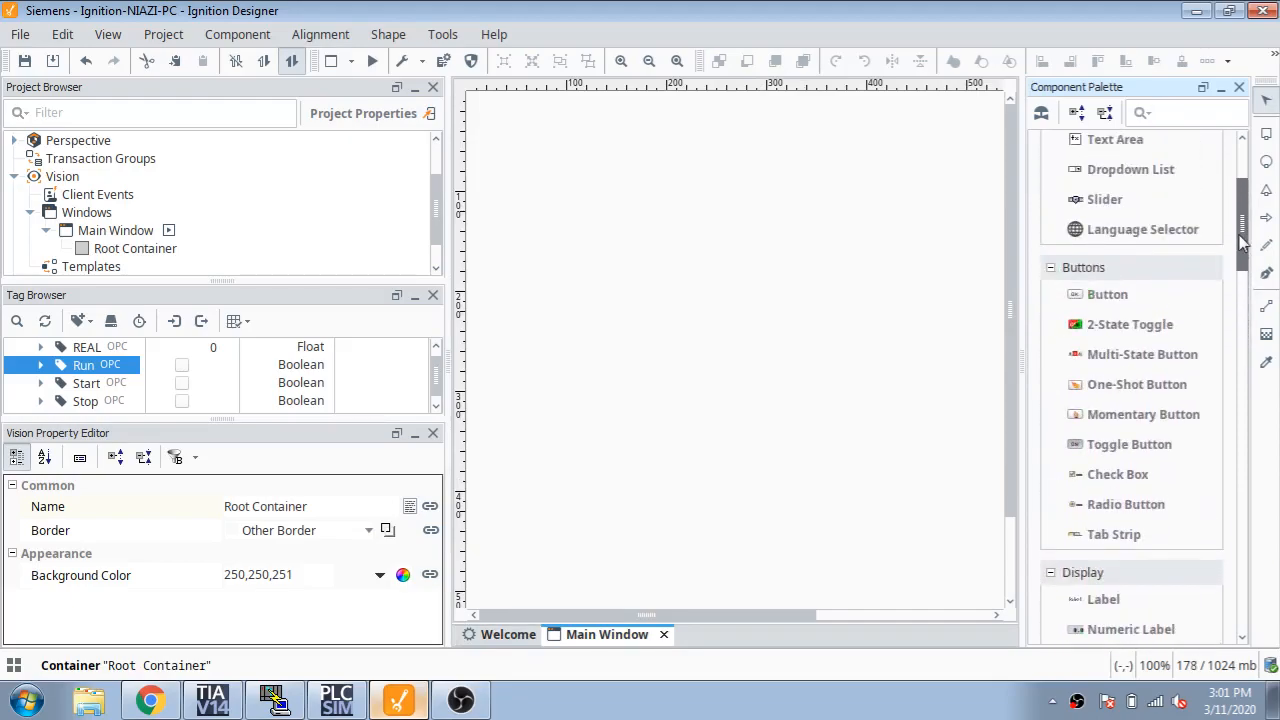
Place a plain button near the window top, scrolling the palette for the remaining components.
{"action": "scroll", "scroll_direction": "down", "scroll_amount": 3}
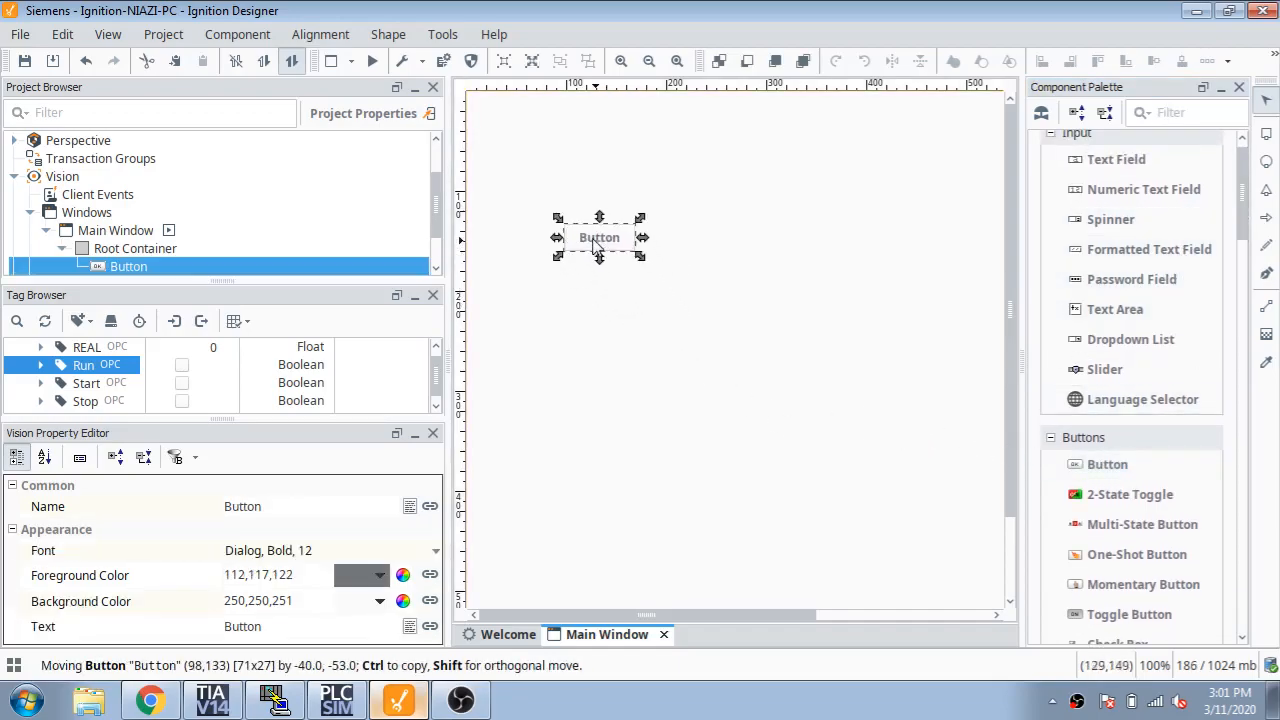
{"action": "left_click_drag", "start_coordinate": [600, 236], "coordinate": [580, 196]}
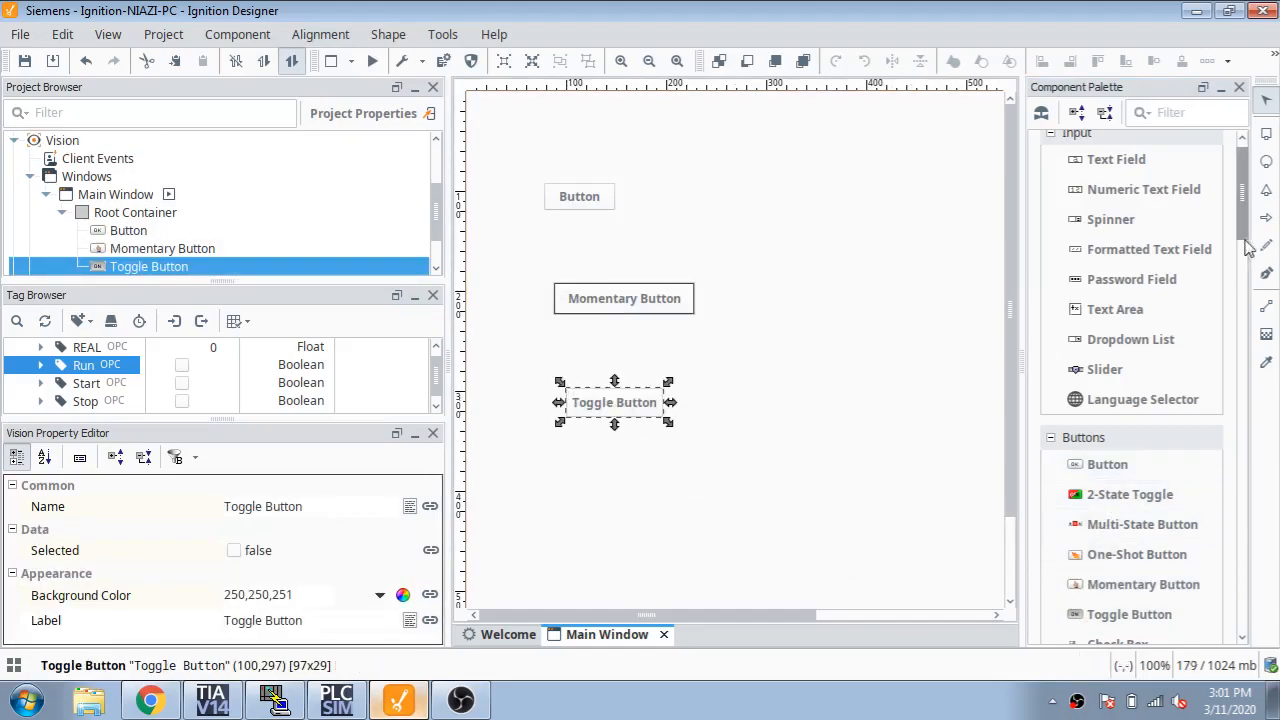
{"action": "scroll", "scroll_direction": "down", "scroll_amount": 3}
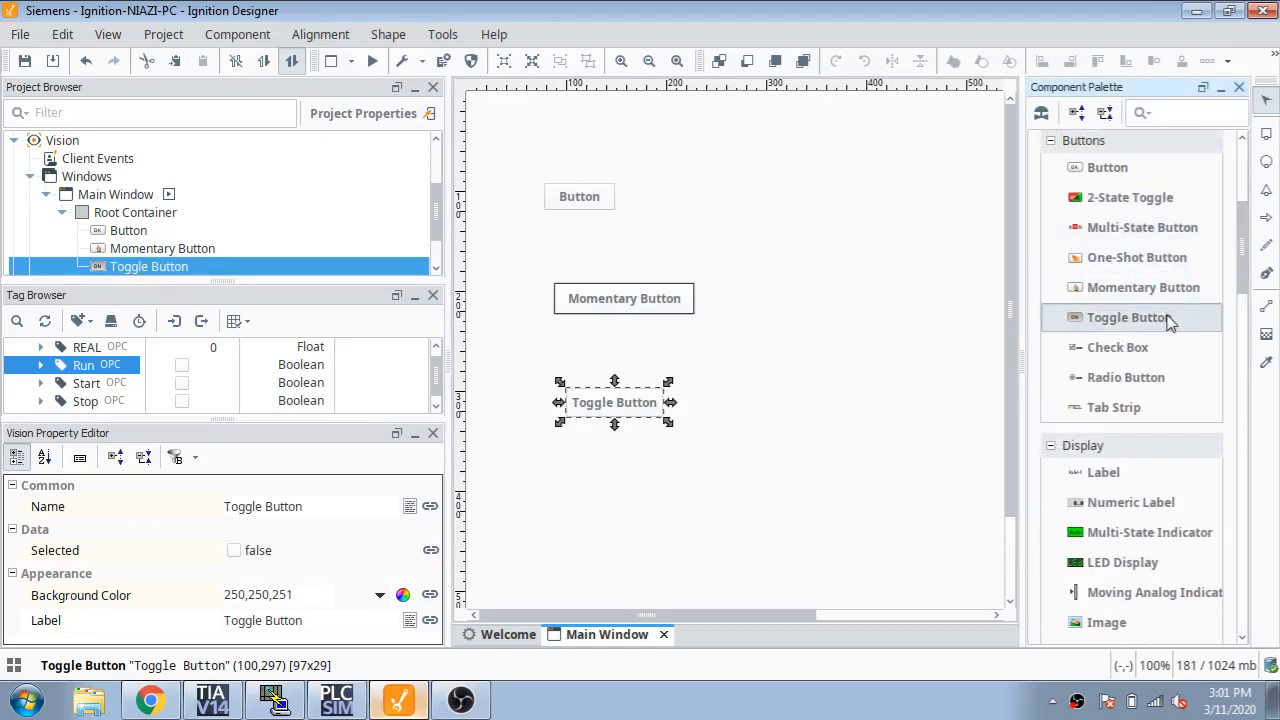
{"action": "scroll", "scroll_direction": "down", "scroll_amount": 3}
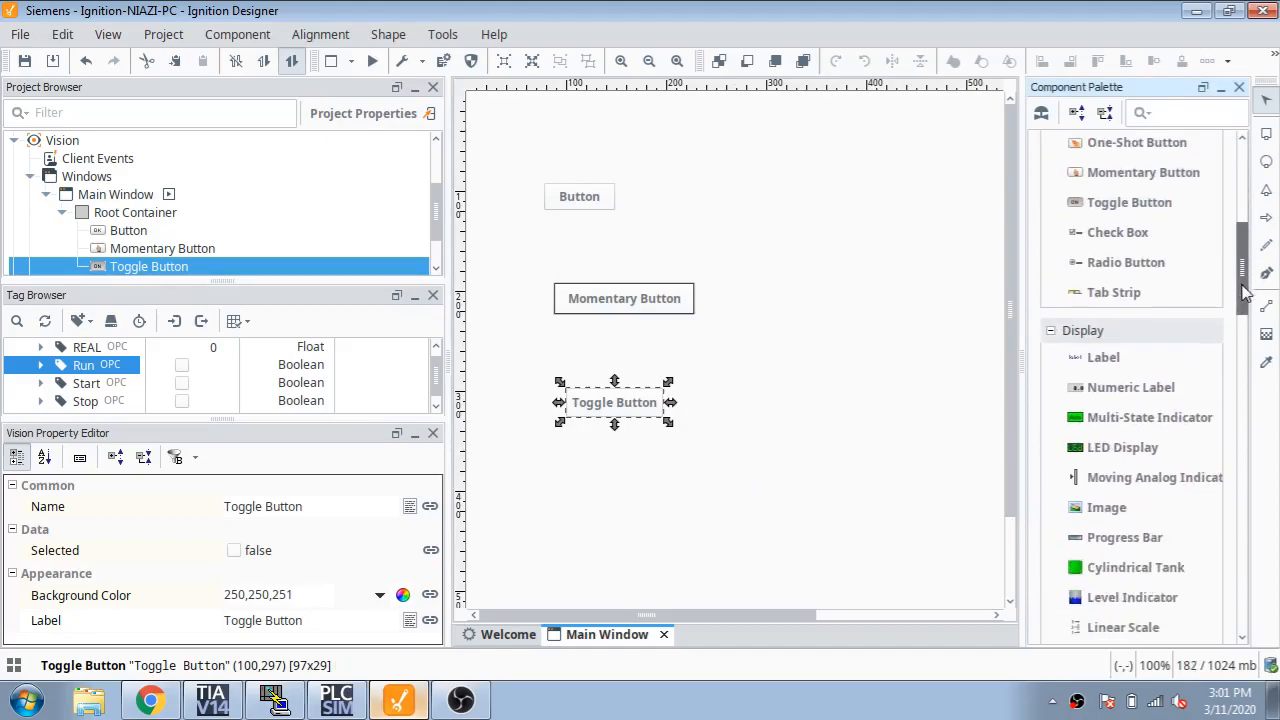
{"action": "scroll", "scroll_direction": "down", "scroll_amount": 3}
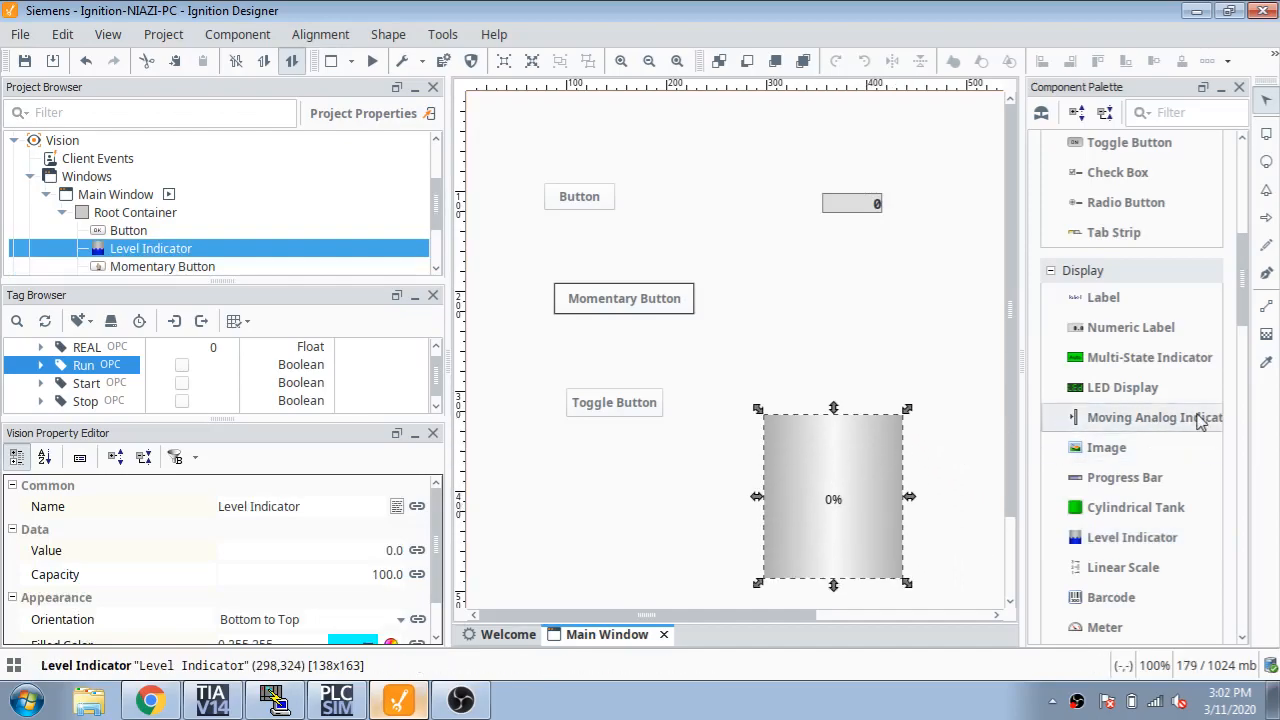
{"action": "scroll", "scroll_direction": "down", "scroll_amount": 3}
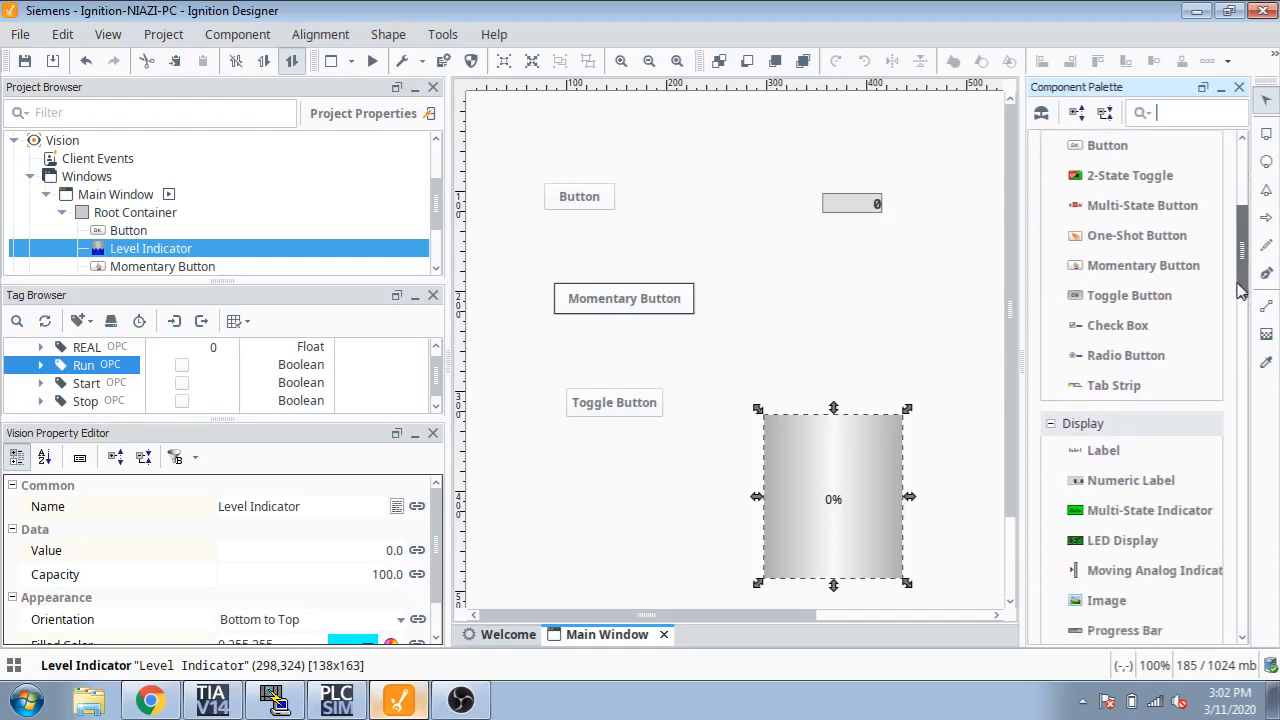
{"action": "scroll", "scroll_direction": "down", "scroll_amount": 3}
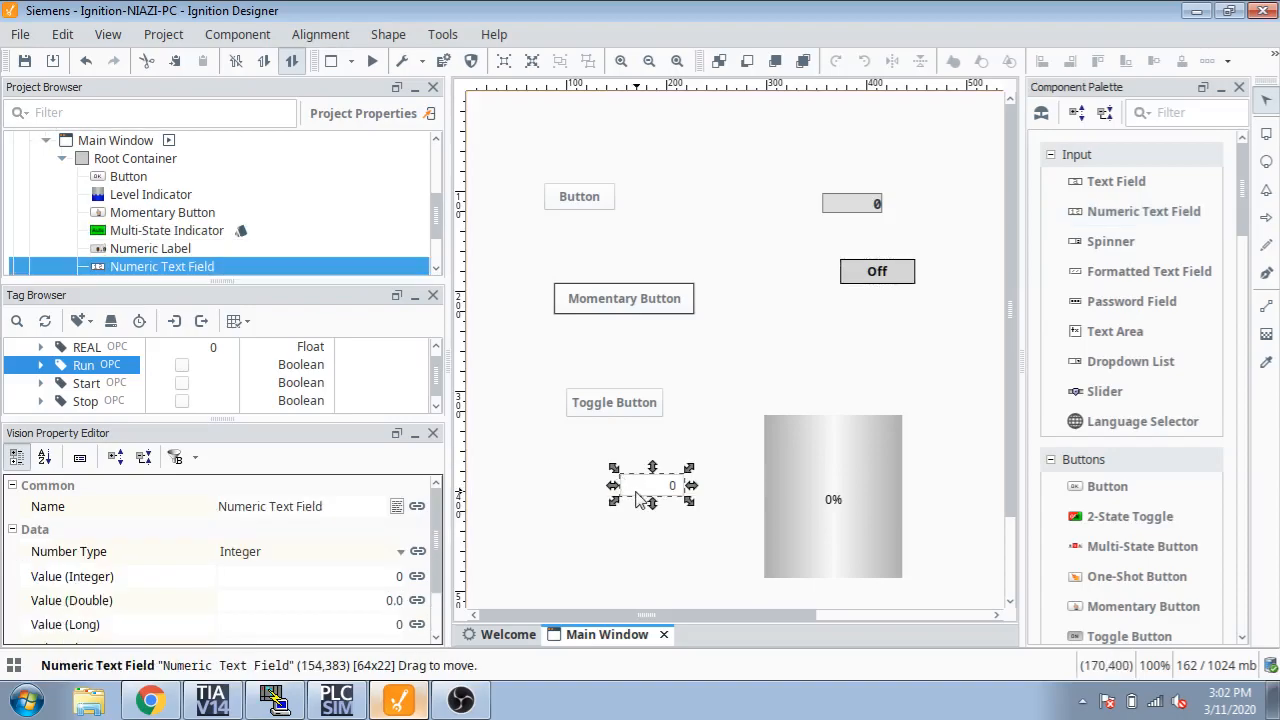
Nudge the numeric field left, then name the plain button Start and begin editing its text.
{"action": "left_click_drag", "start_coordinate": [652, 486], "coordinate": [616, 482]}
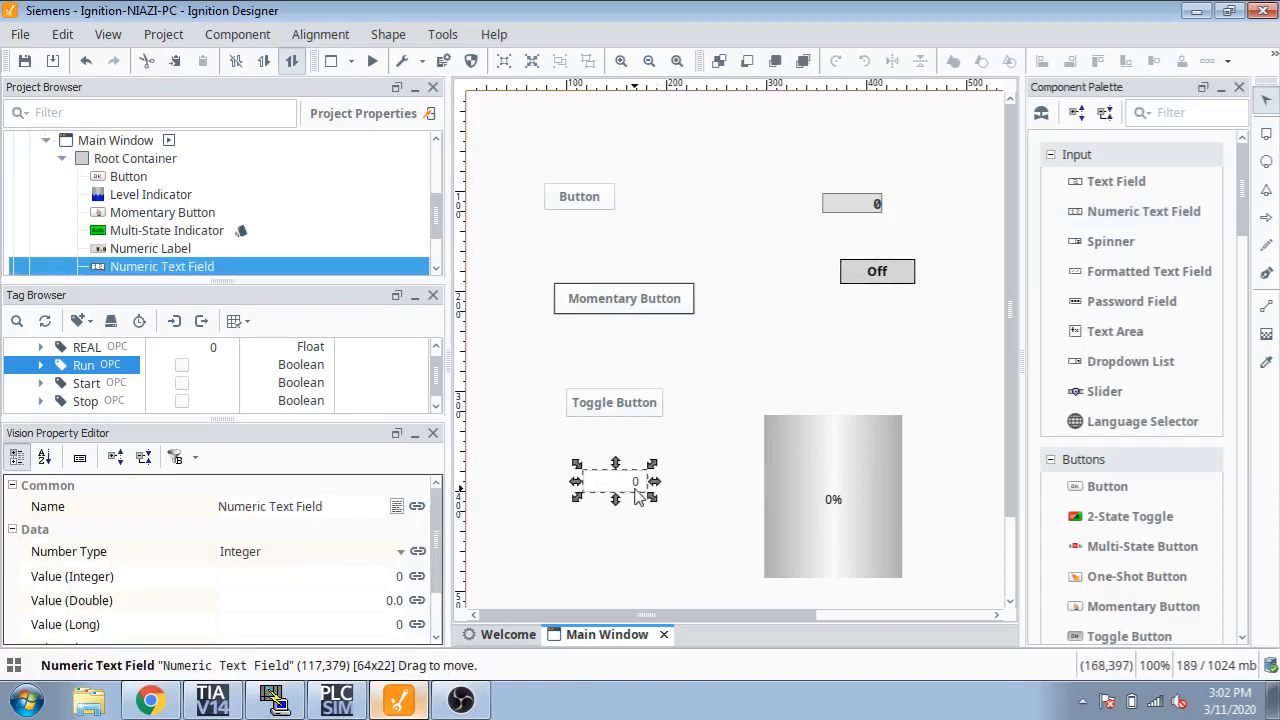
{"action": "left_click", "coordinate": [580, 196]}
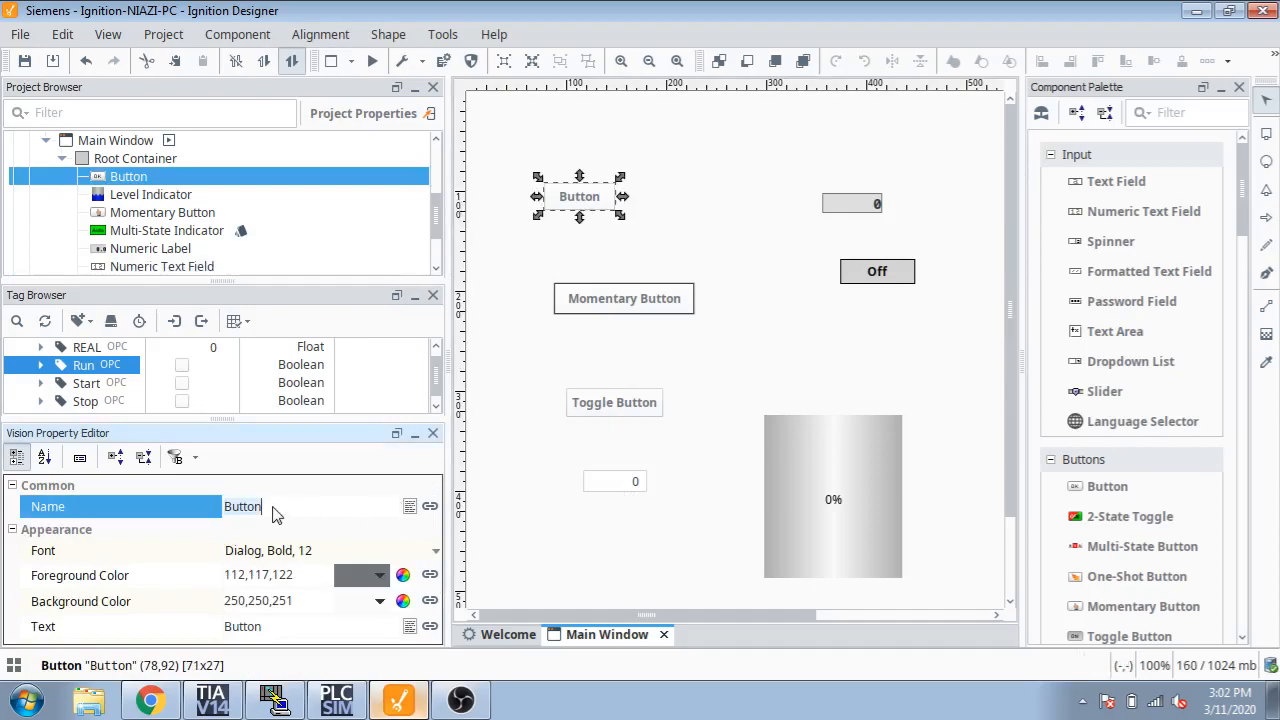
{"action": "type", "text": "S"}
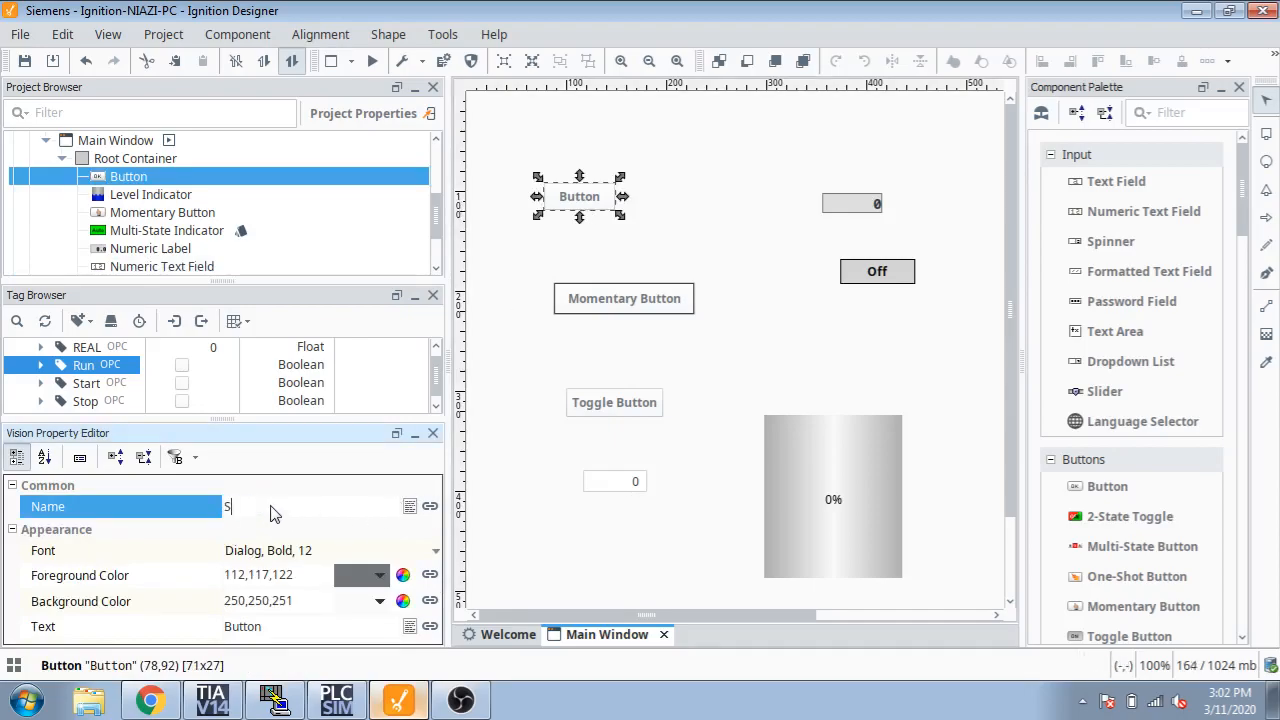
{"action": "type", "text": "tra"}
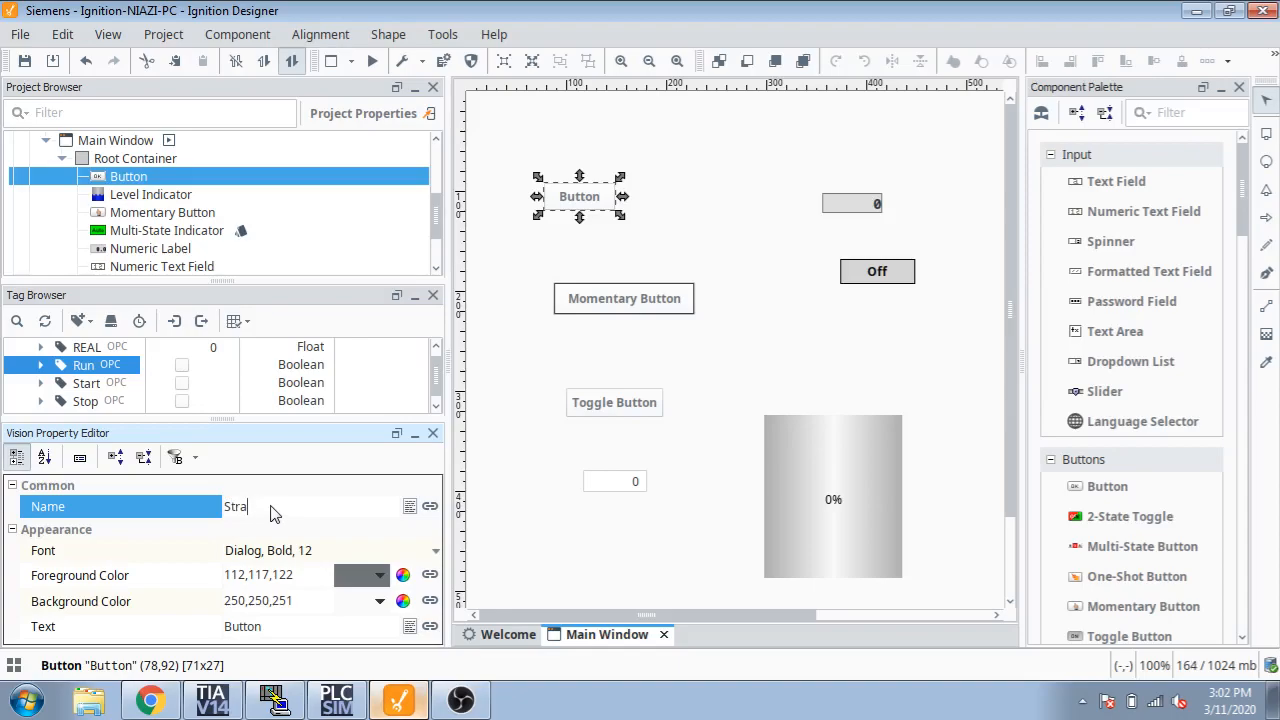
{"action": "key", "text": "BackSpace"}
{"action": "type", "text": "art"}
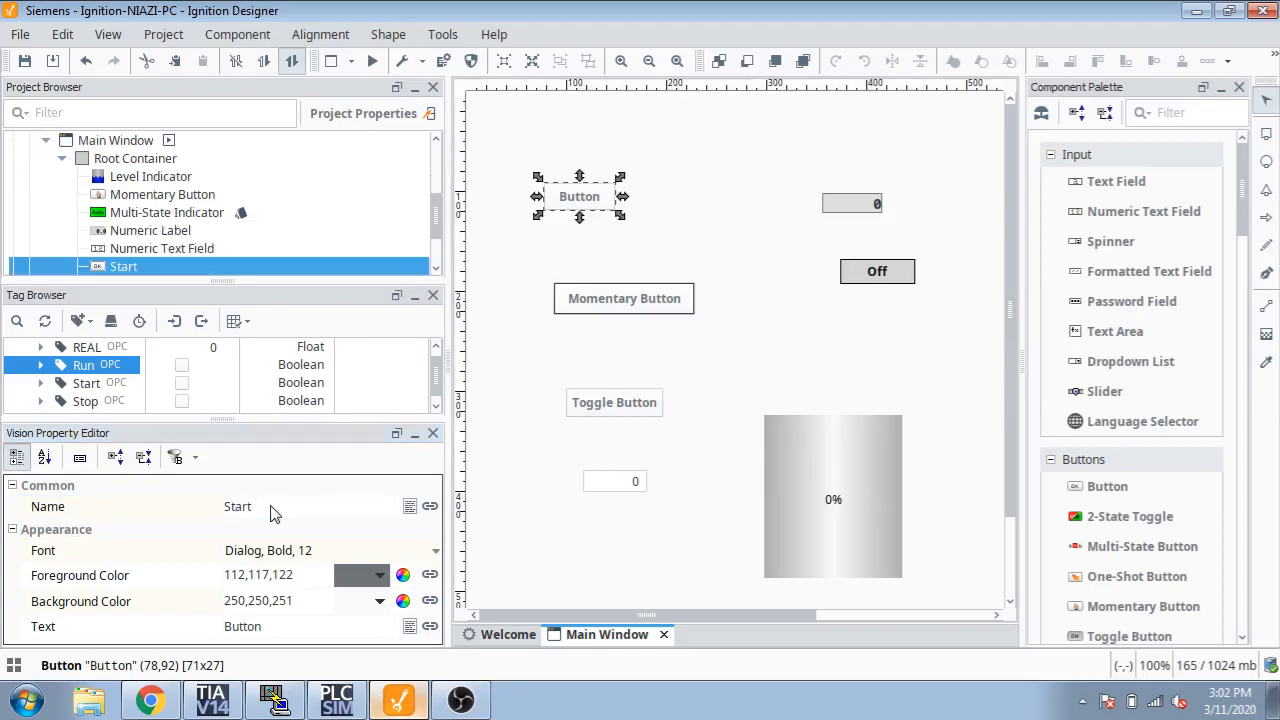
{"action": "left_click", "coordinate": [624, 298]}
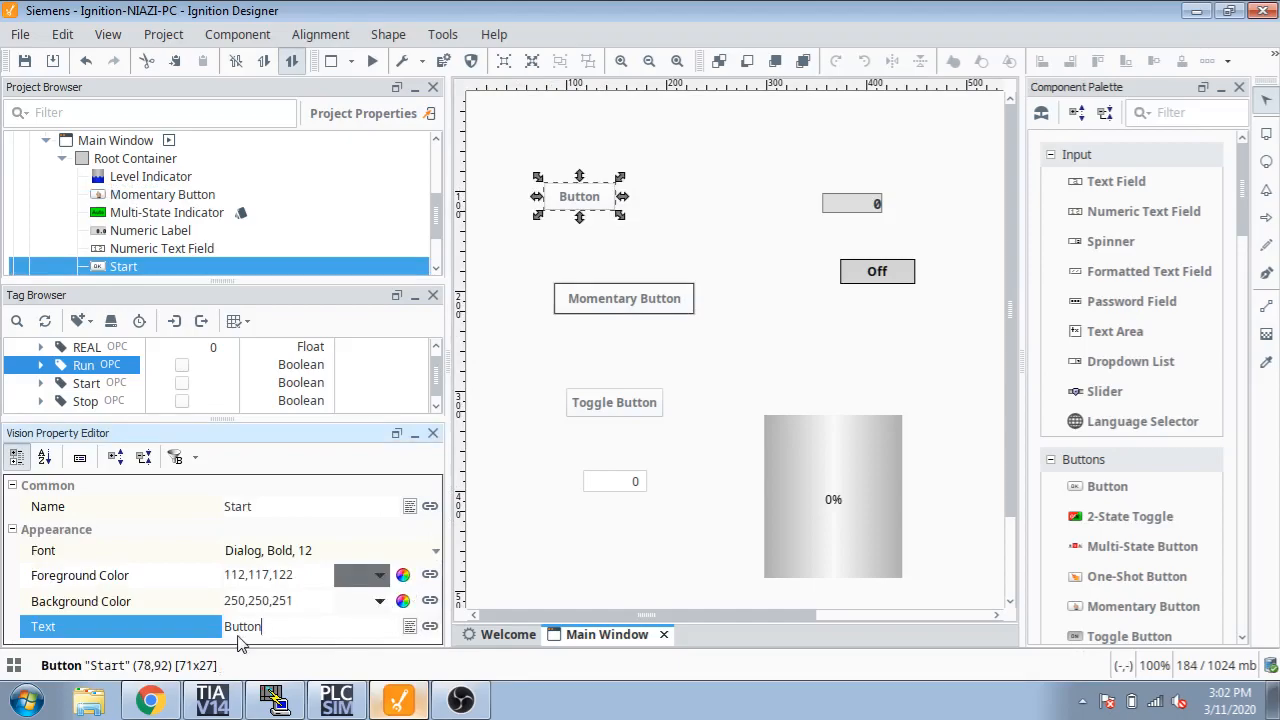
{"action": "mouse_move", "coordinate": [240, 626]}
{"action": "type", "text": "Start"}
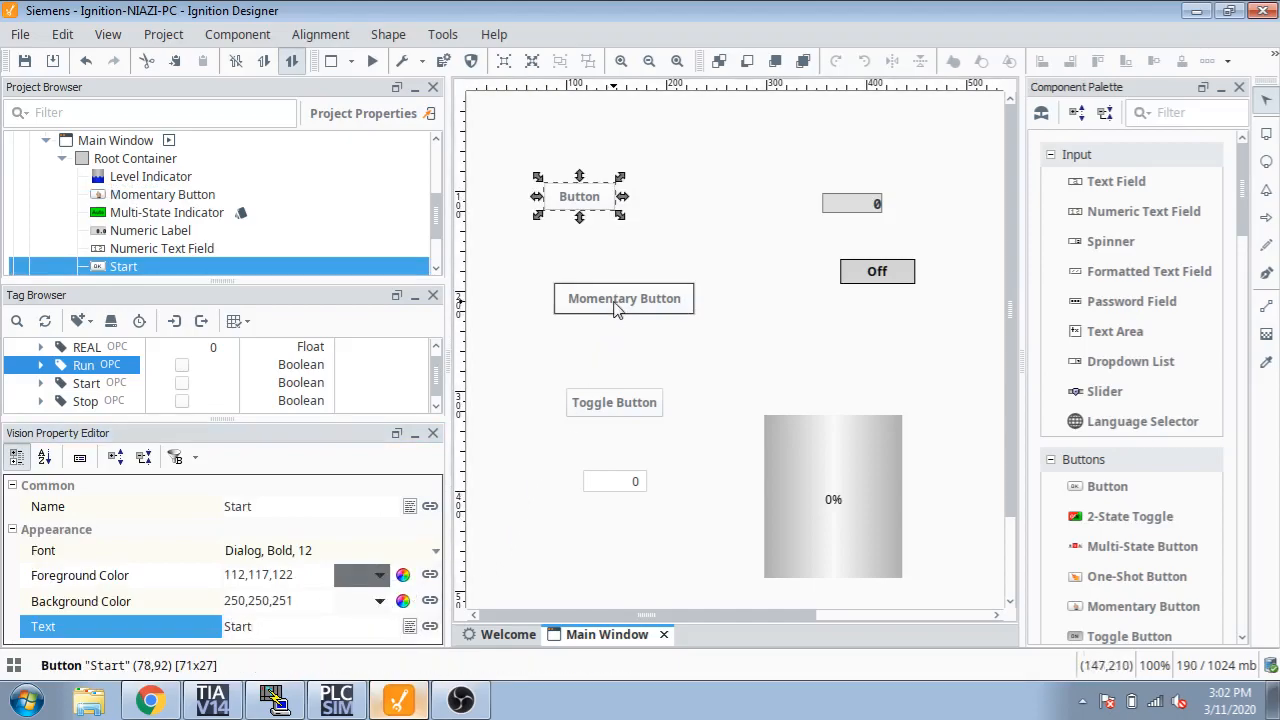
Set the momentary button's displayed text to Stop.
{"action": "left_click", "coordinate": [624, 298]}
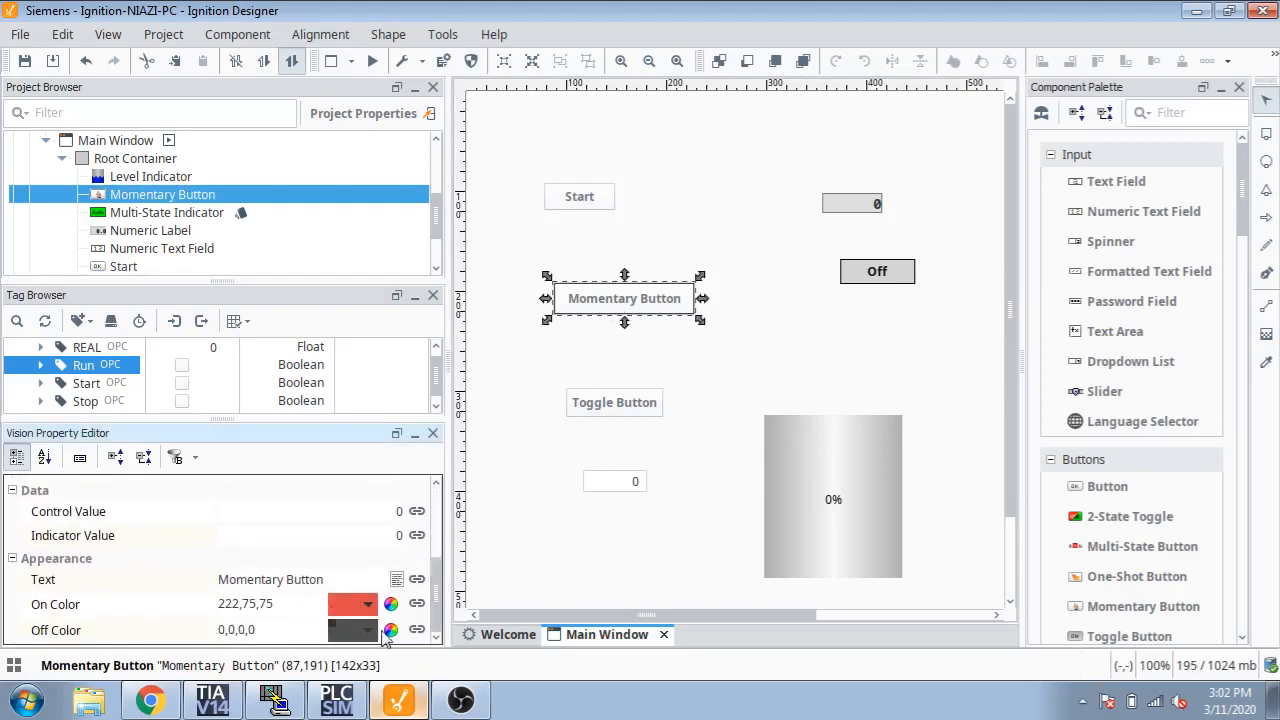
{"action": "left_click", "coordinate": [44, 580]}
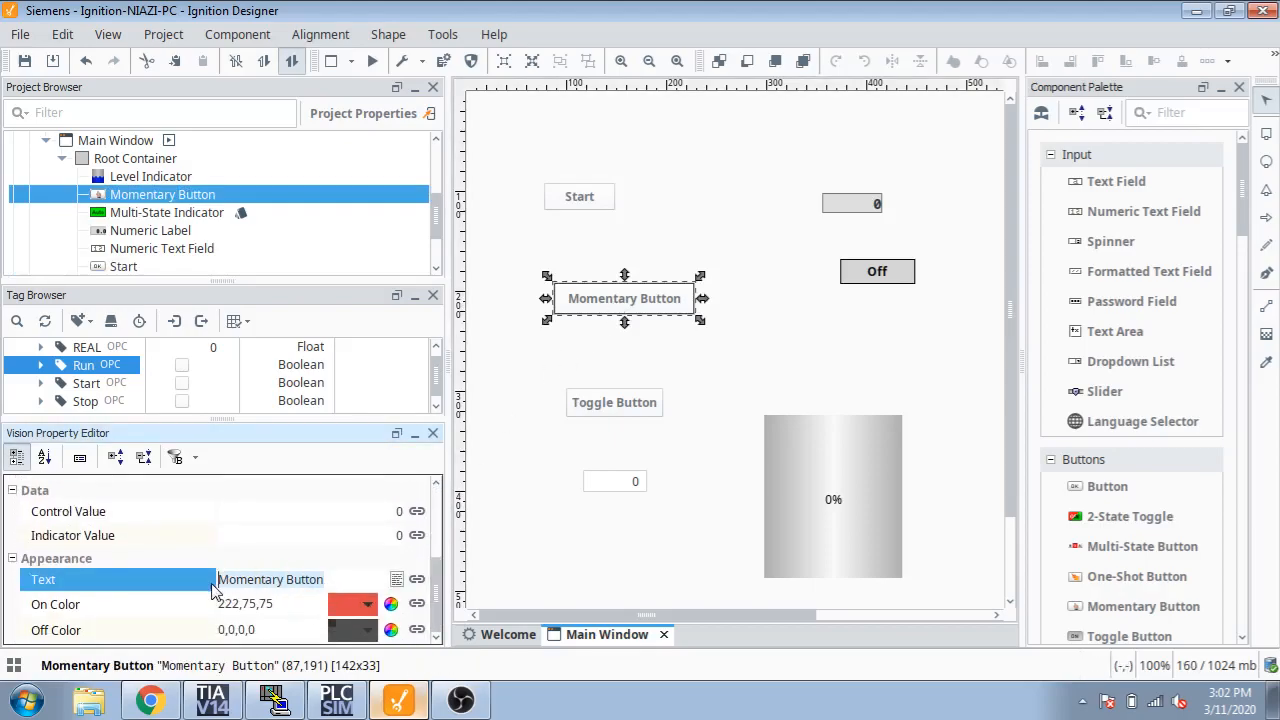
{"action": "type", "text": "Sto"}
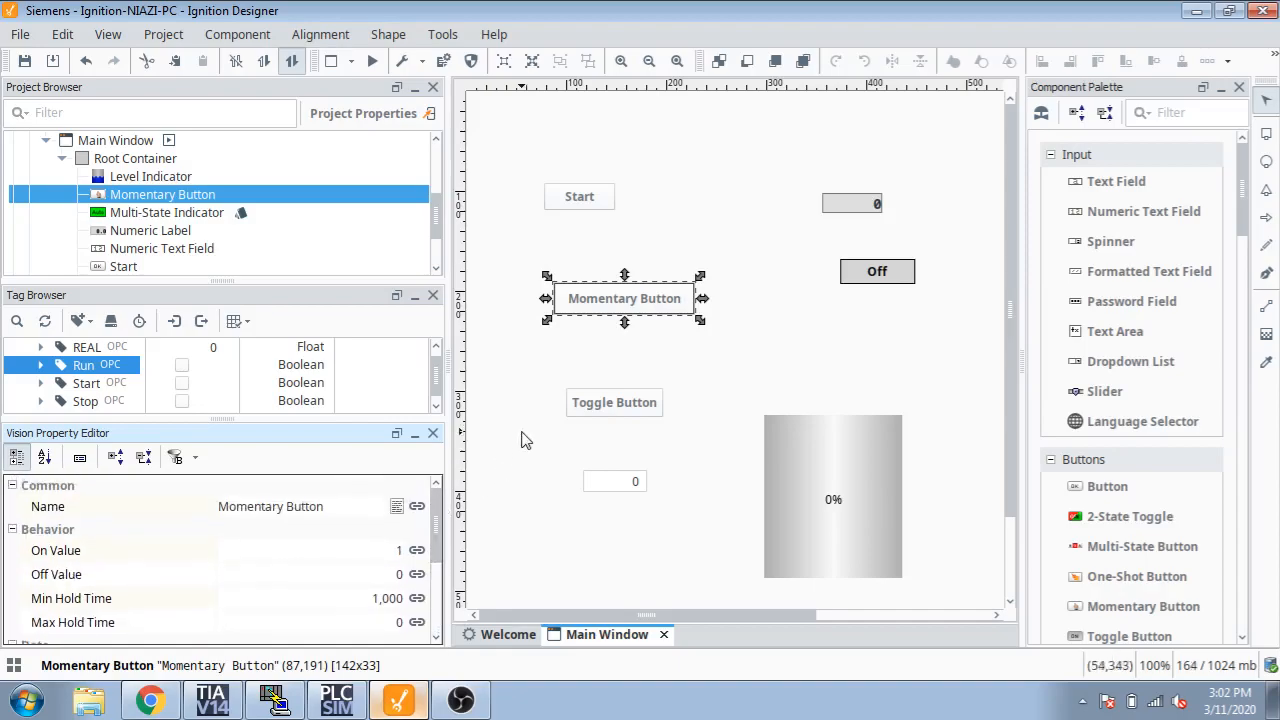
{"action": "mouse_move", "coordinate": [470, 504]}
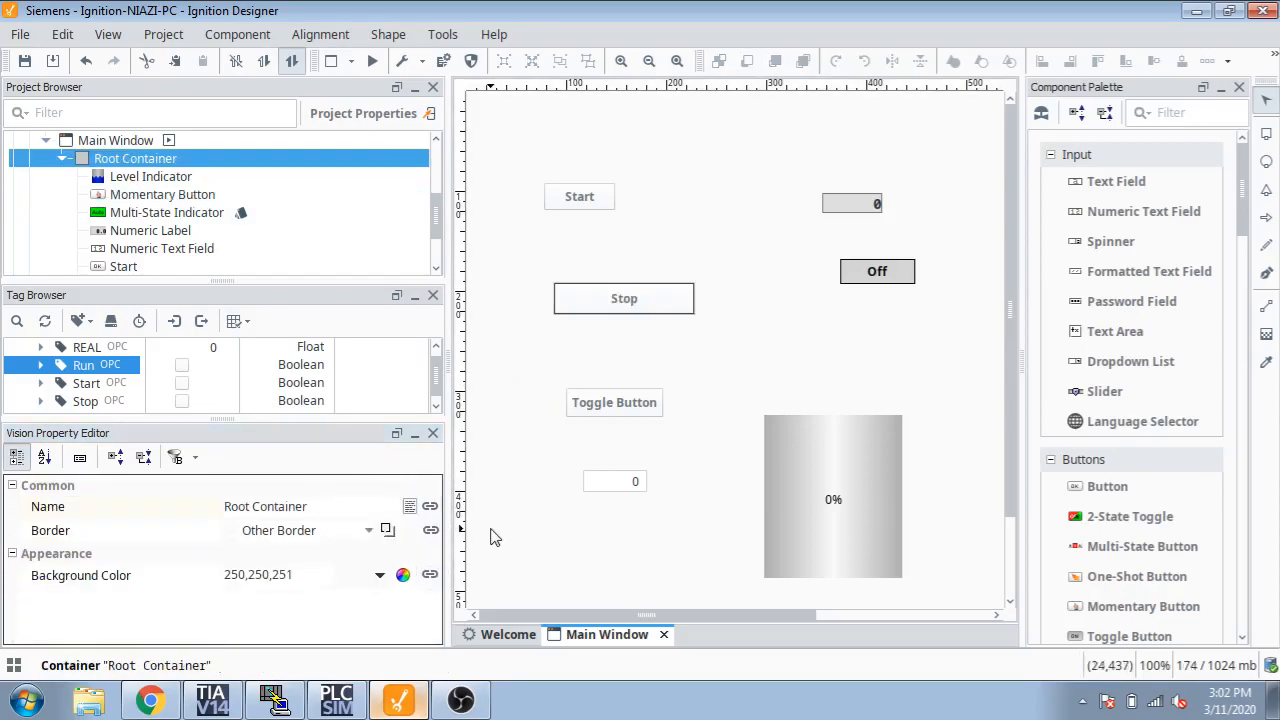
Change the toggle button's label to Start.
{"action": "left_click", "coordinate": [614, 402]}
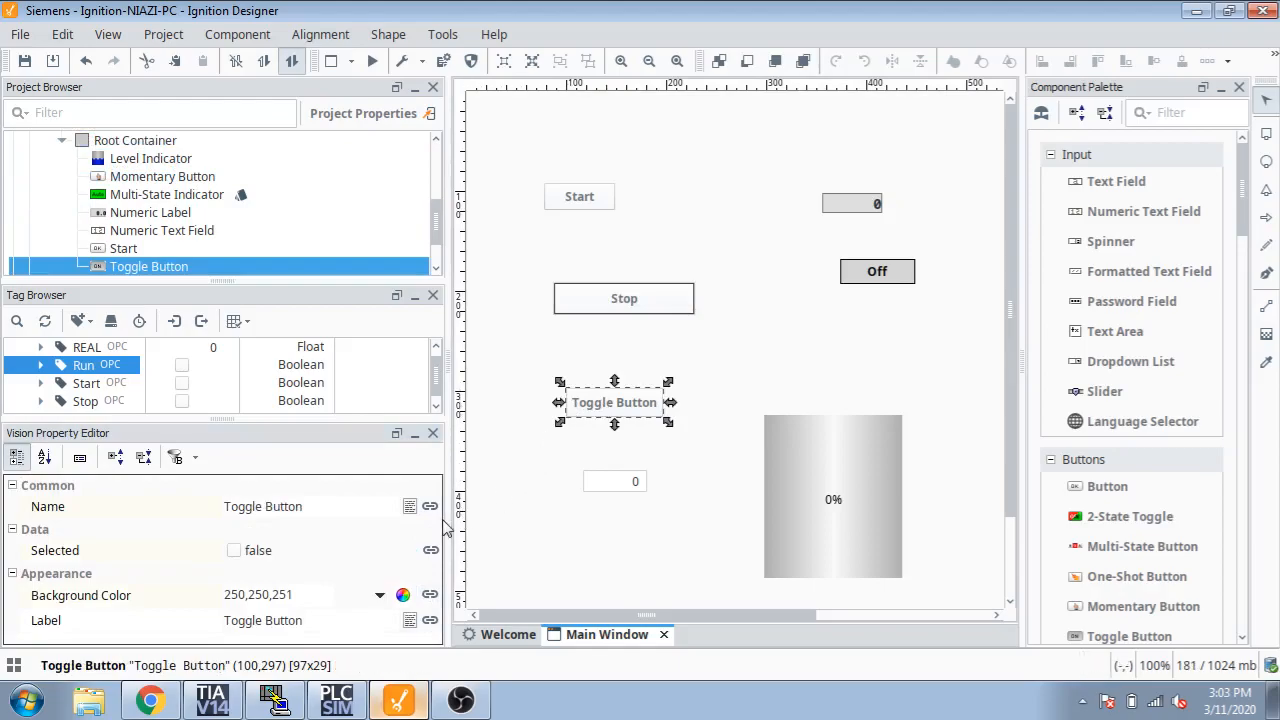
{"action": "mouse_move", "coordinate": [340, 618]}
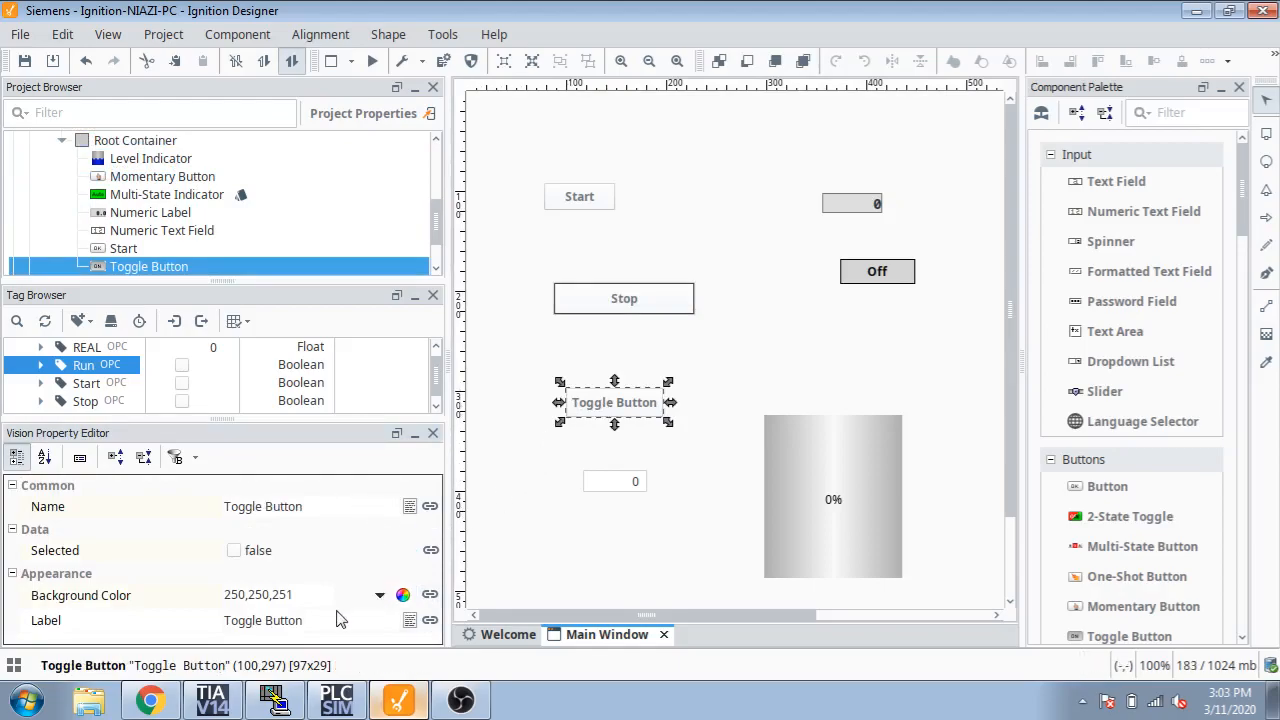
{"action": "type", "text": "S"}
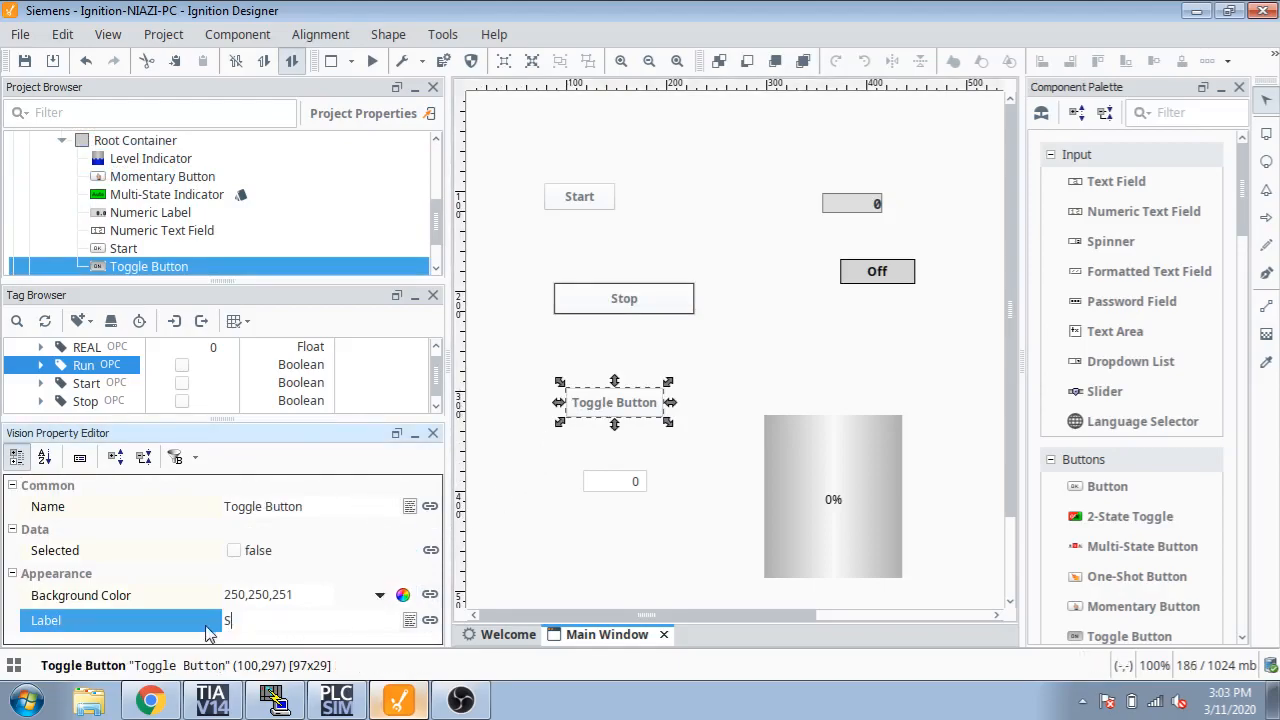
{"action": "type", "text": "tart"}
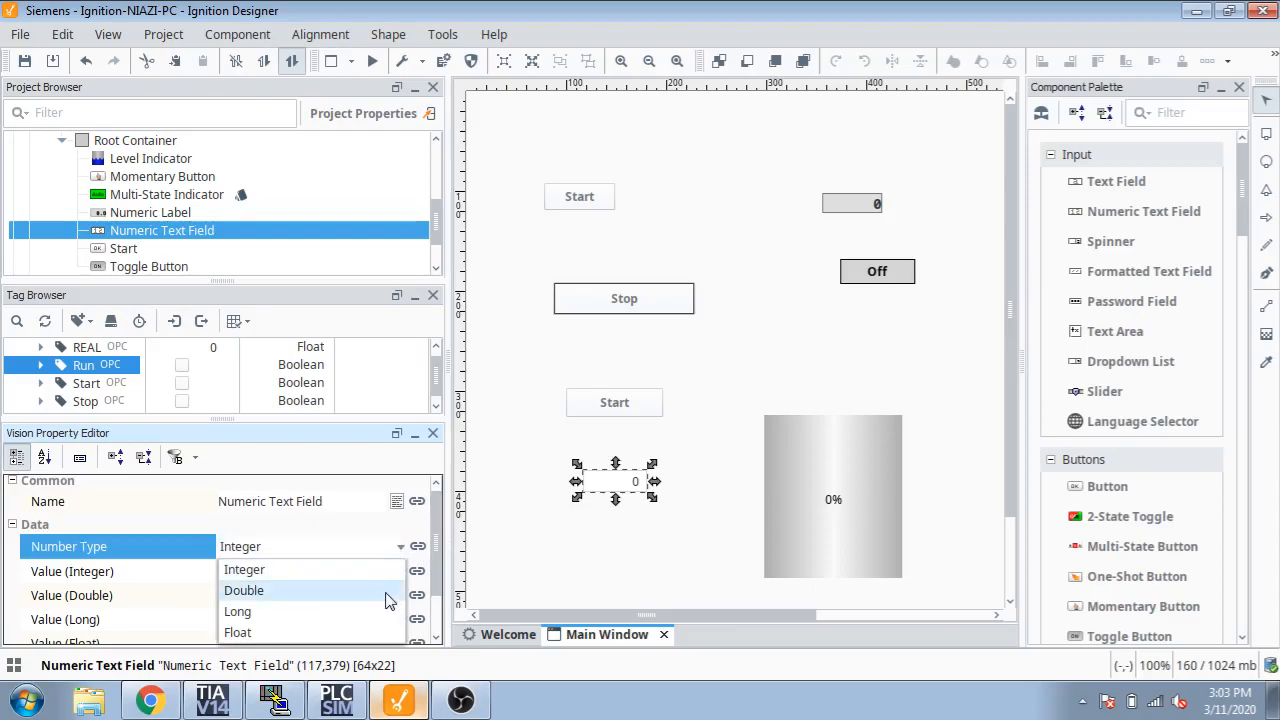
Give the numeric text field the Double number type so it shows 0.0.
{"action": "left_click", "coordinate": [238, 632]}
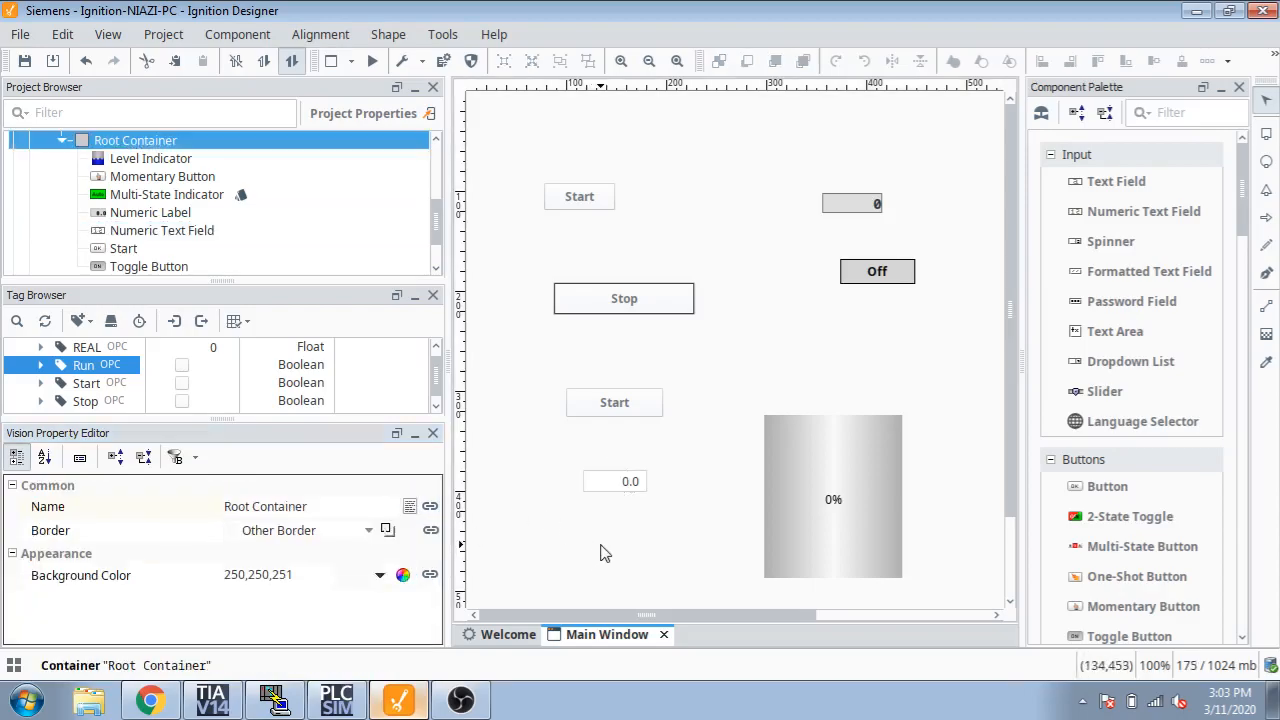
{"action": "left_click", "coordinate": [852, 204]}
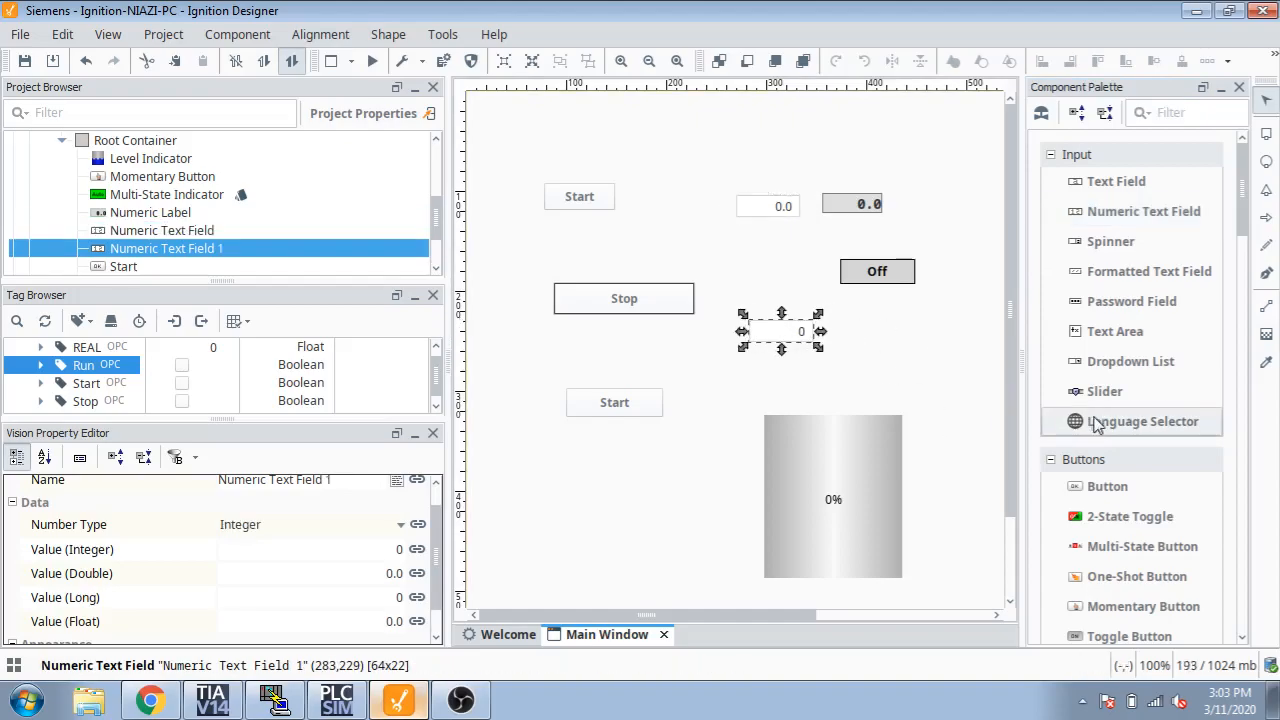
Add a second numeric label beside the new field, then select the Off indicator.
{"action": "scroll", "scroll_direction": "down", "scroll_amount": 3}
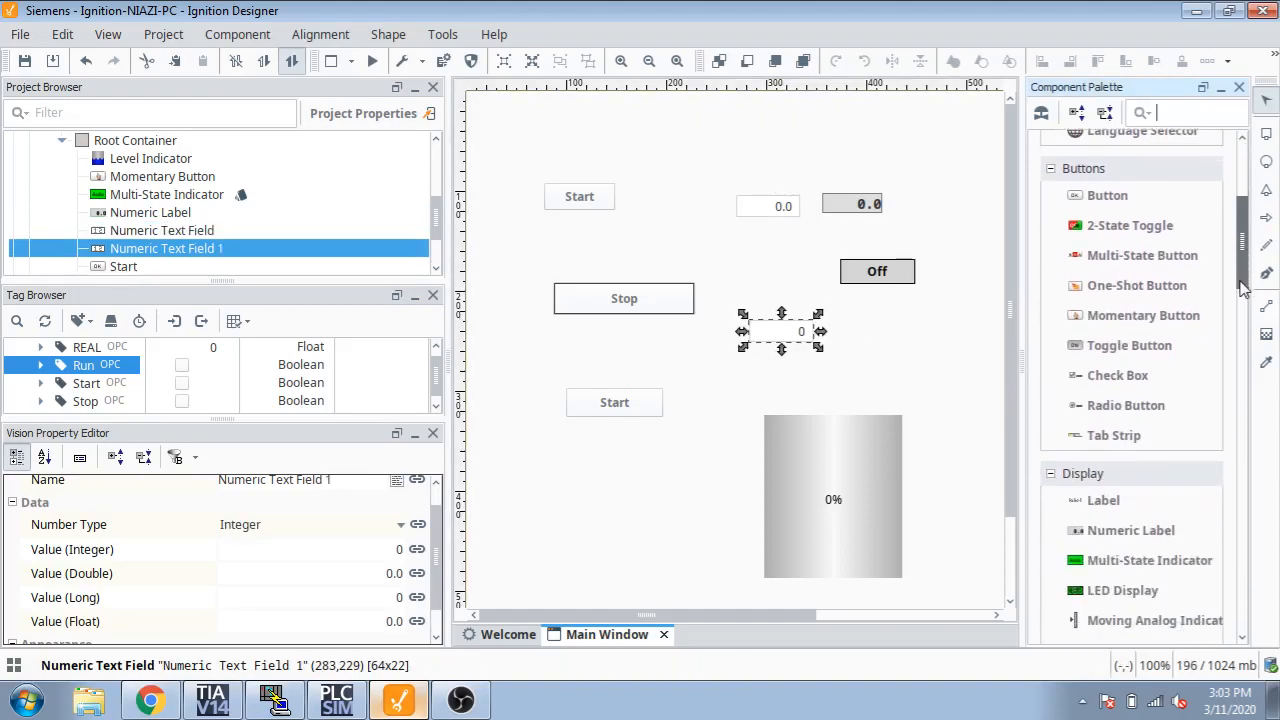
{"action": "scroll", "scroll_direction": "down", "scroll_amount": 3}
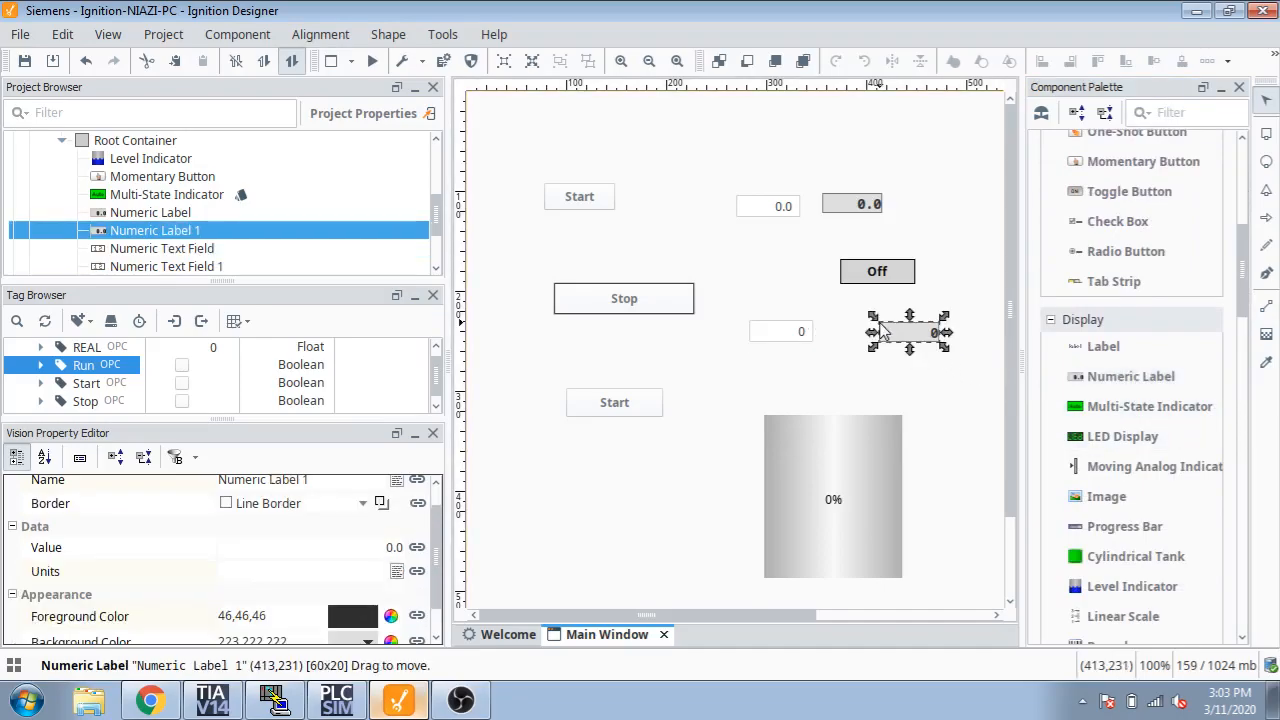
{"action": "left_click", "coordinate": [136, 140]}
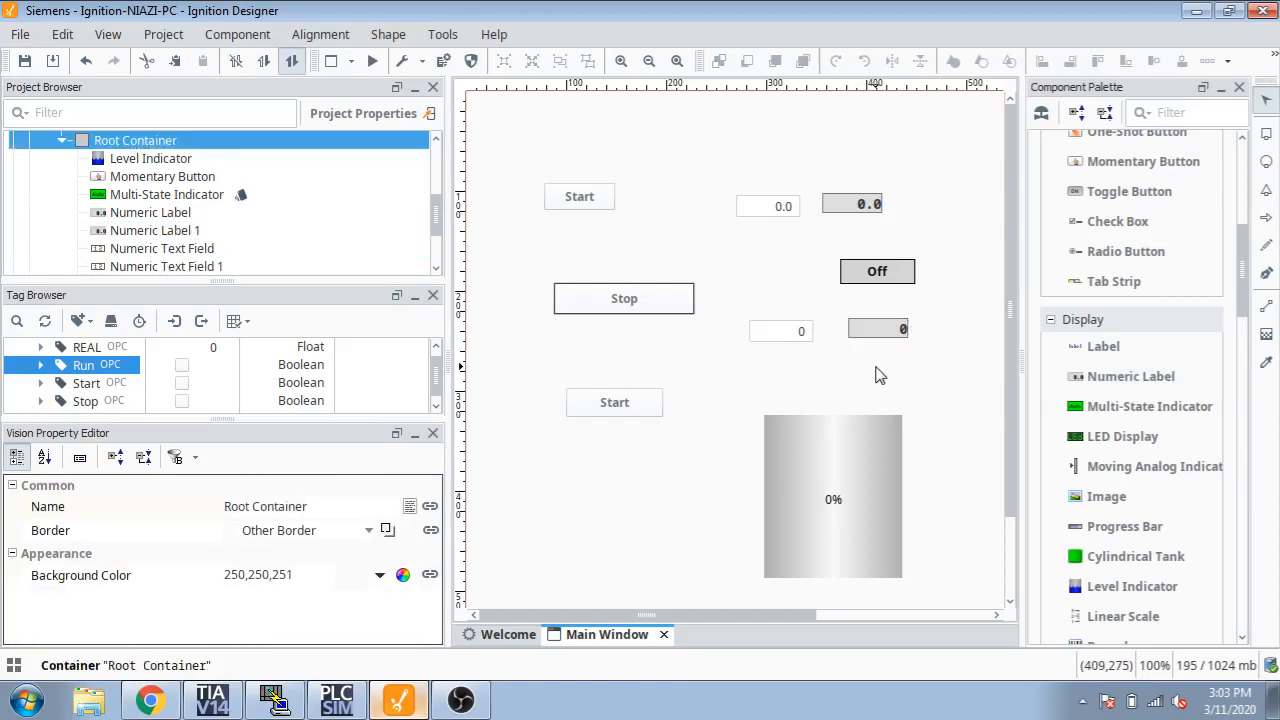
{"action": "left_click", "coordinate": [876, 272]}
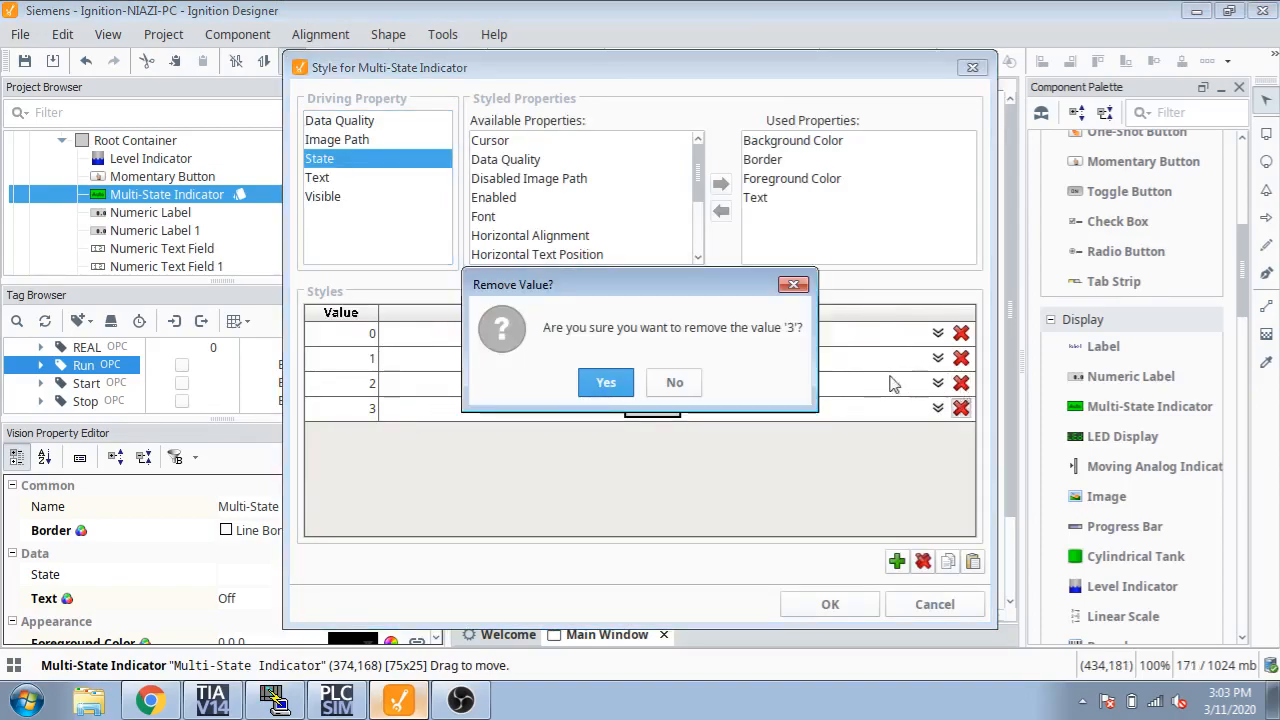
Remove indicator states 3 and 2, restyle state 1's text, and apply the two-state styles.
{"action": "left_click", "coordinate": [606, 382]}
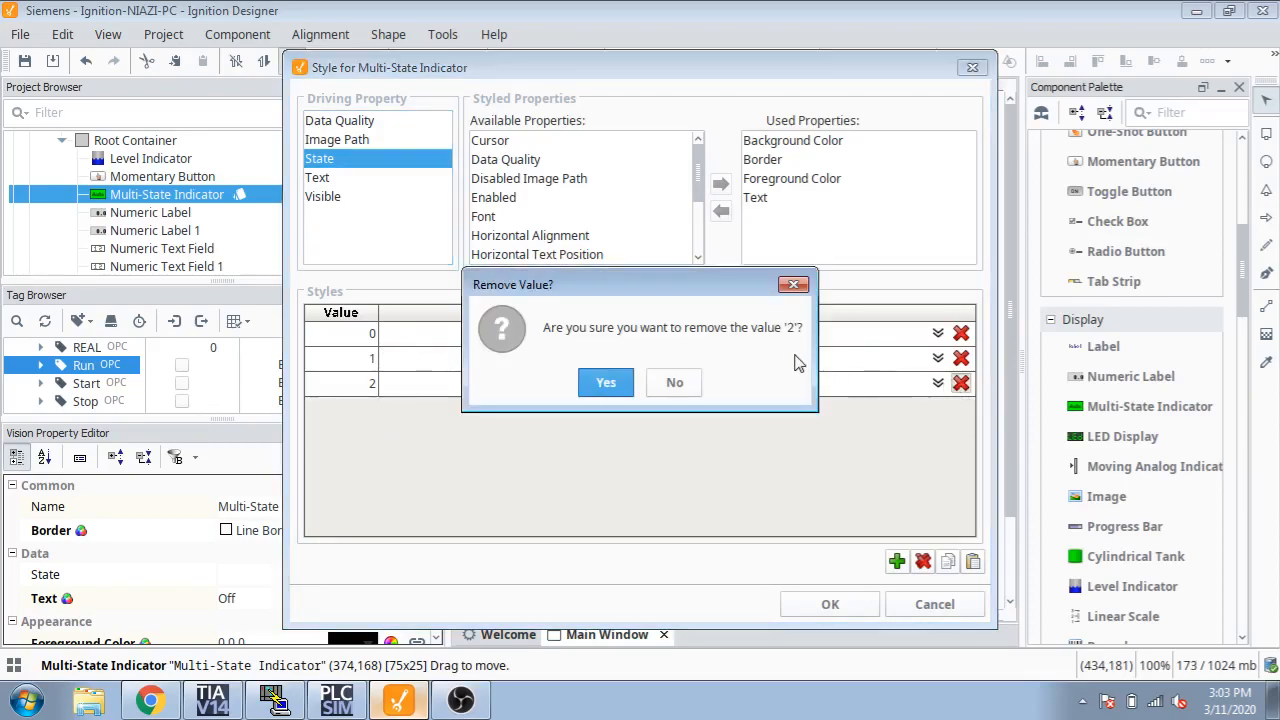
{"action": "left_click", "coordinate": [604, 382]}
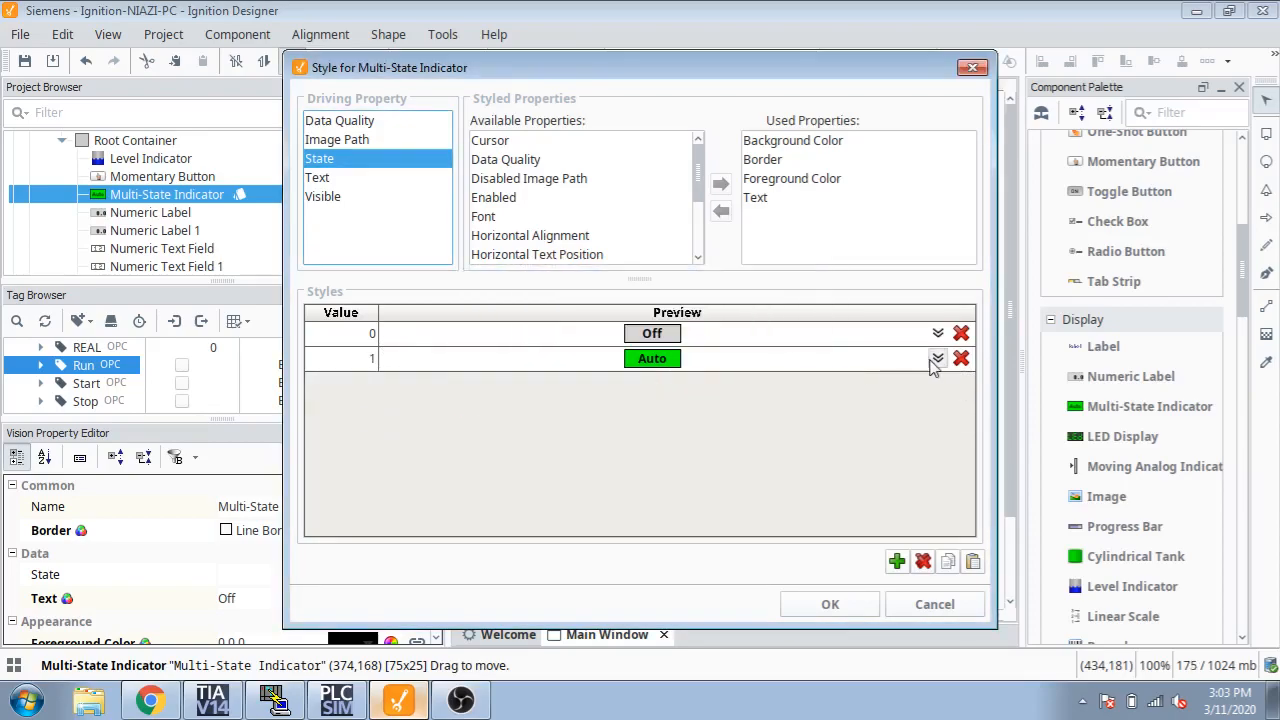
{"action": "left_click", "coordinate": [936, 358]}
{"action": "type", "text": "O"}
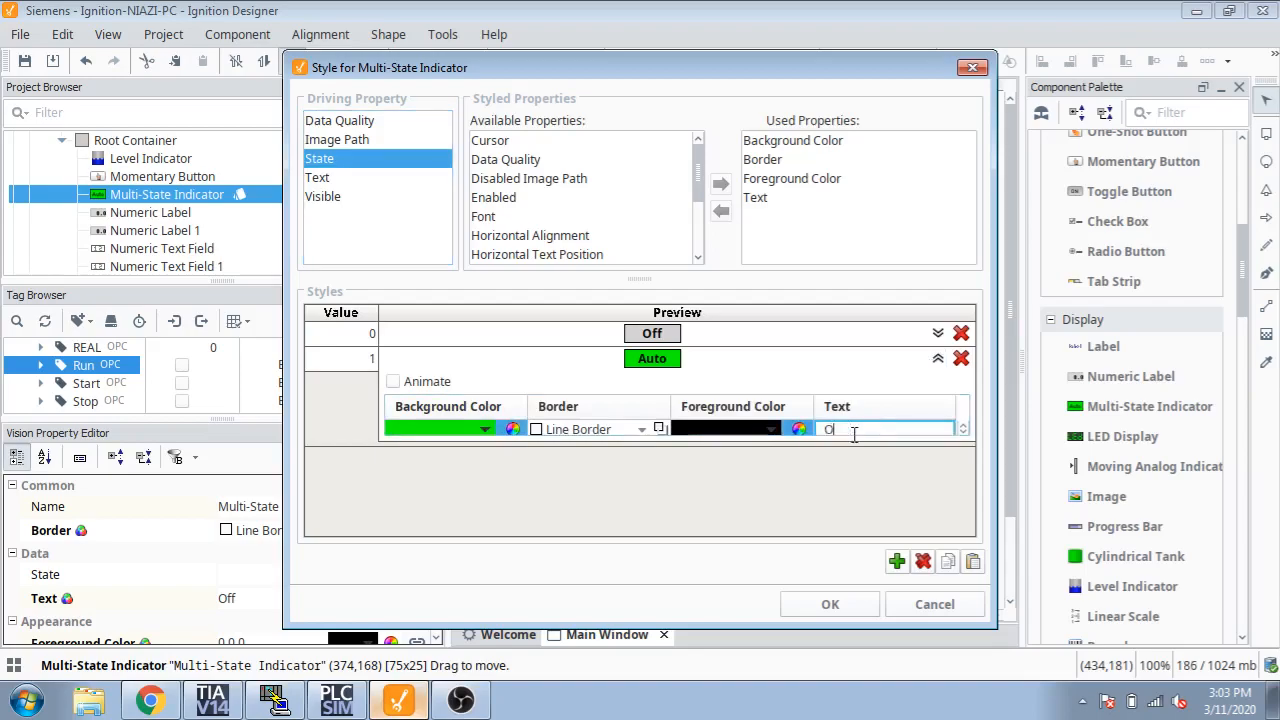
{"action": "left_click", "coordinate": [828, 604]}
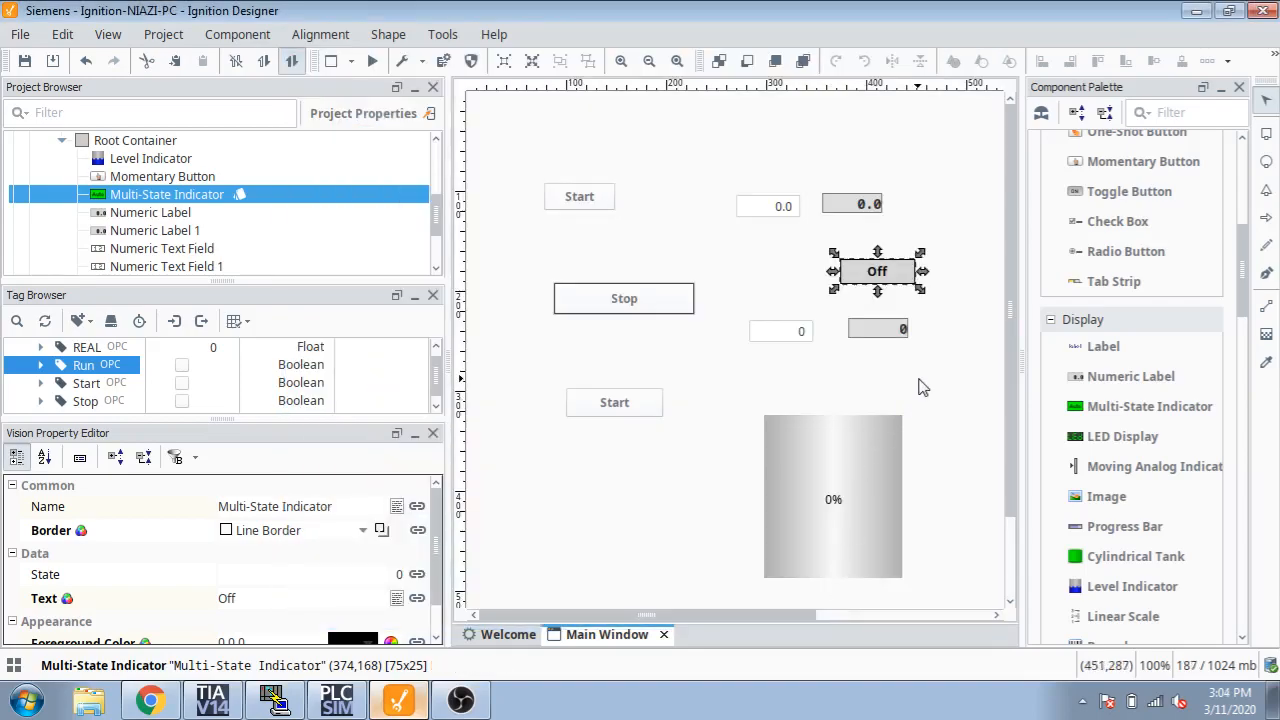
{"action": "mouse_move", "coordinate": [948, 404]}
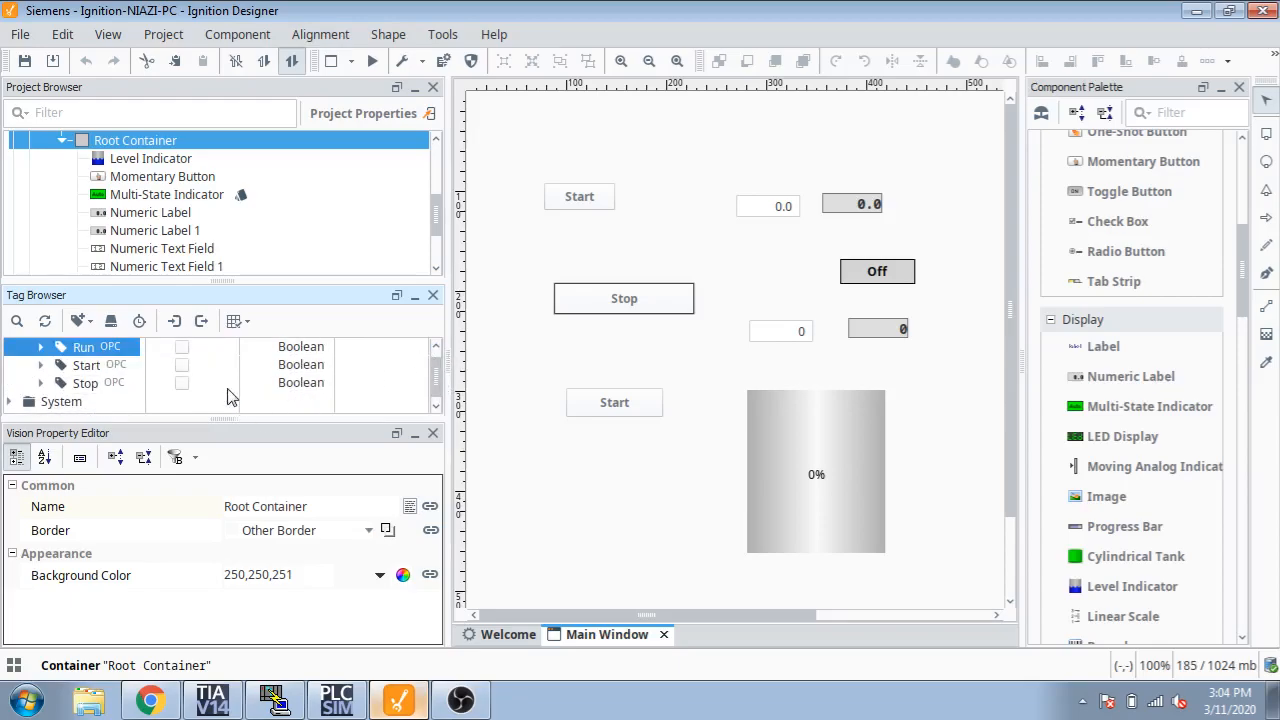
Bind Siemens Start, Stop, Run, INTG and REAL tags onto the matching window components.
{"action": "left_click", "coordinate": [580, 196]}
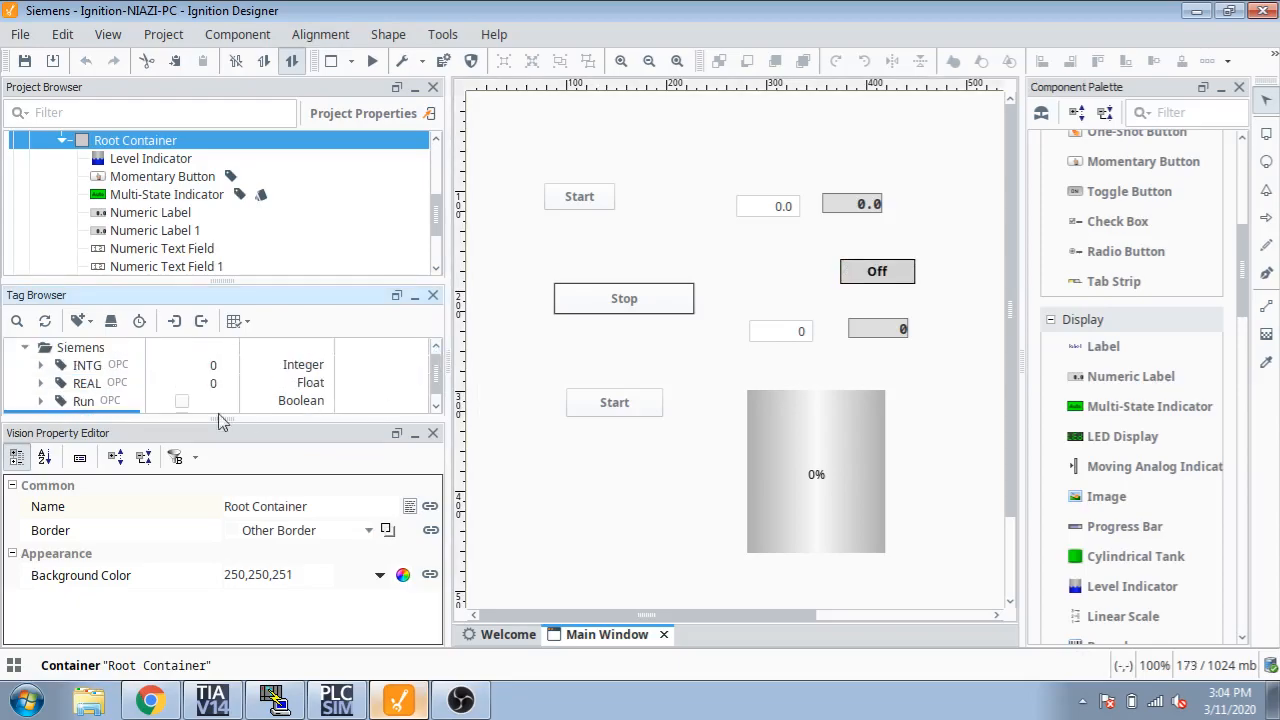
{"action": "left_click", "coordinate": [88, 384]}
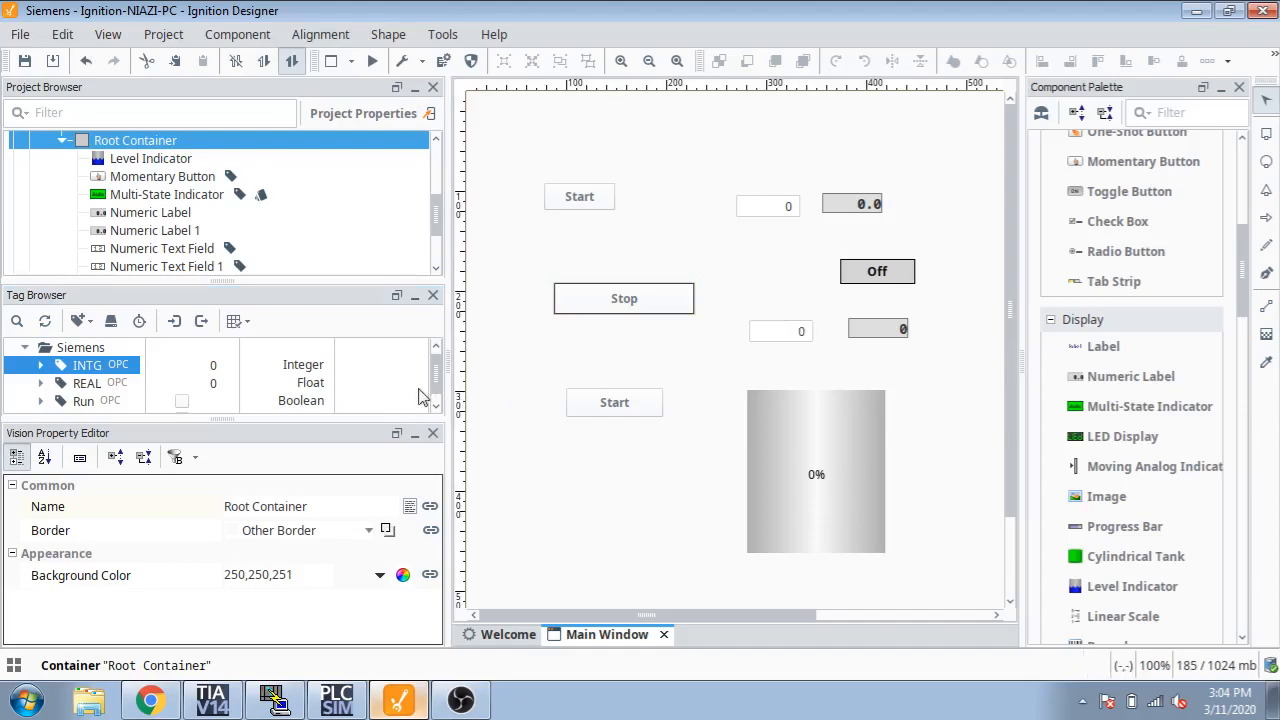
{"action": "left_click", "coordinate": [88, 384]}
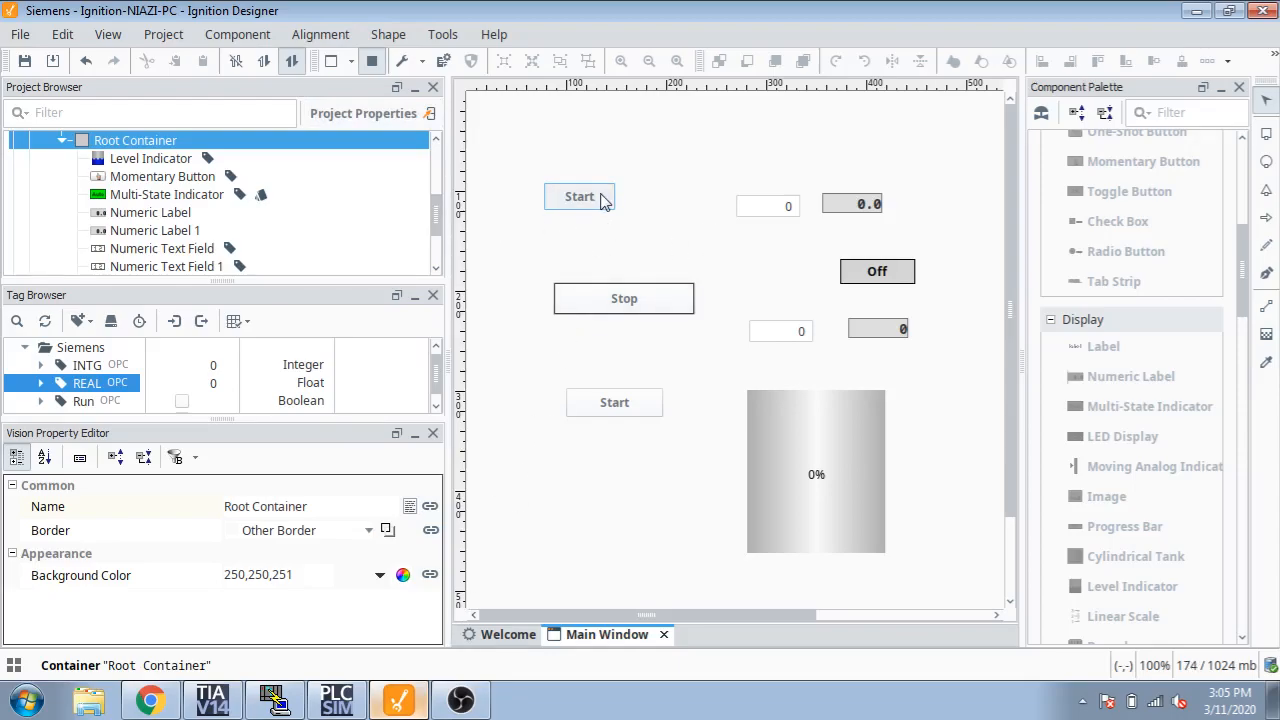
{"action": "mouse_move", "coordinate": [468, 488]}
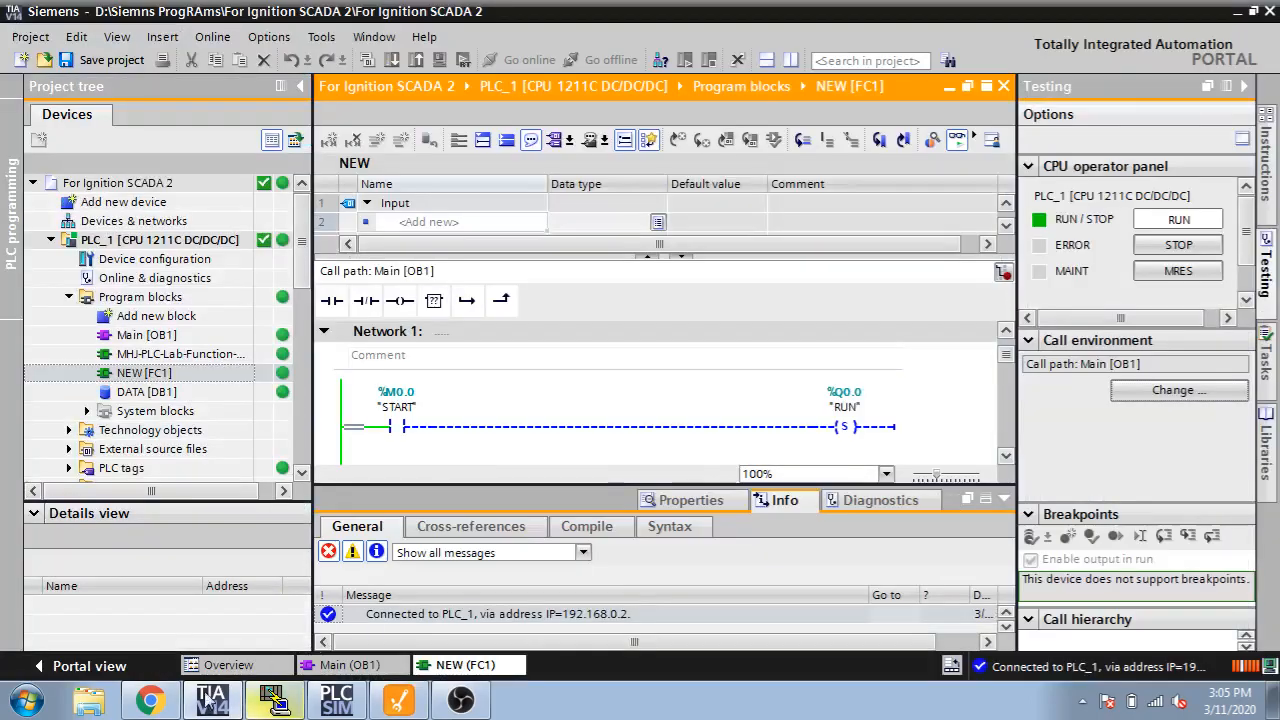
Monitor the NEW FC1 block online: START contact driving the RUN coil.
{"action": "left_click", "coordinate": [276, 700]}
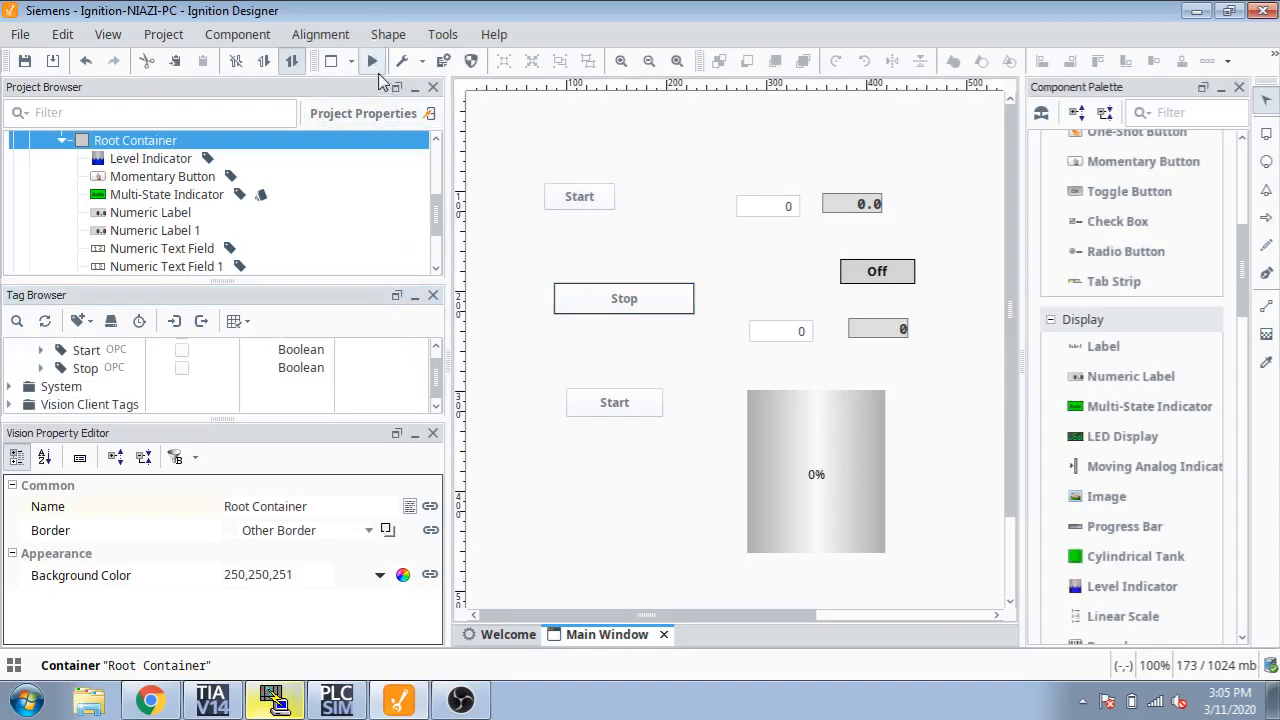
Test live: Start turns RUN on, delete the toggle button, Stop returns the indicator to Off.
{"action": "left_click", "coordinate": [86, 348]}
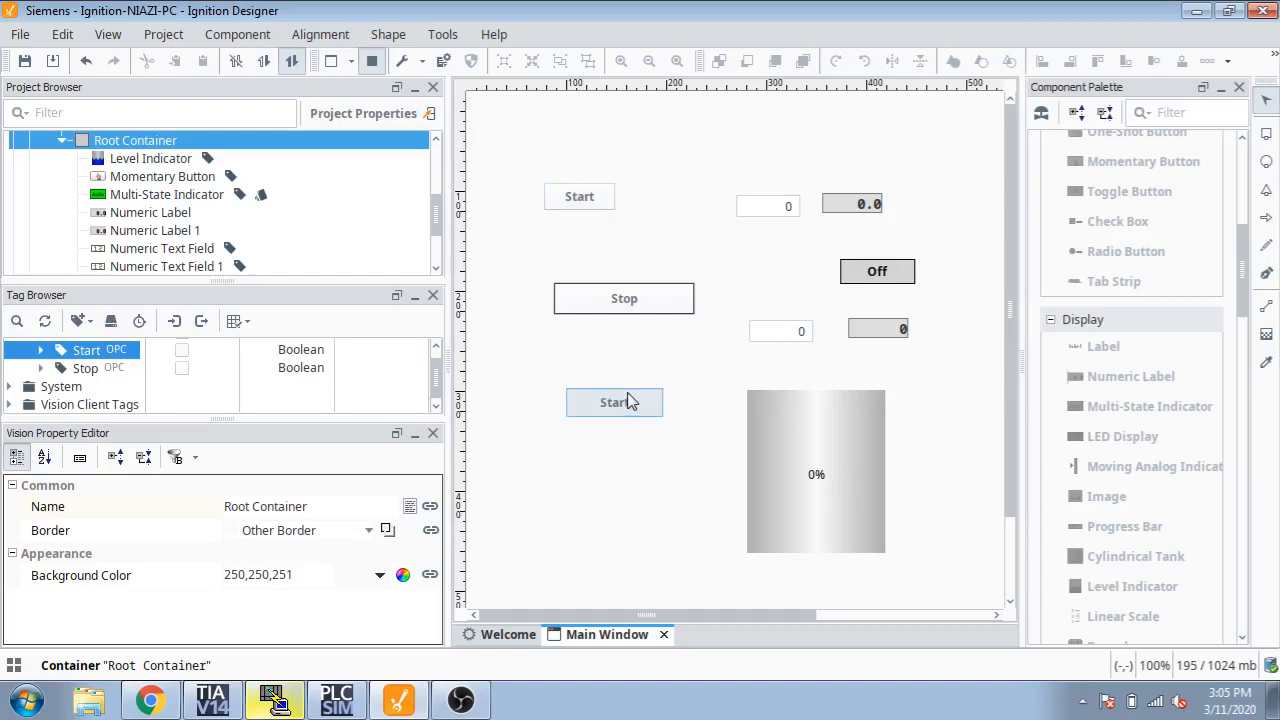
{"action": "left_click", "coordinate": [616, 402]}
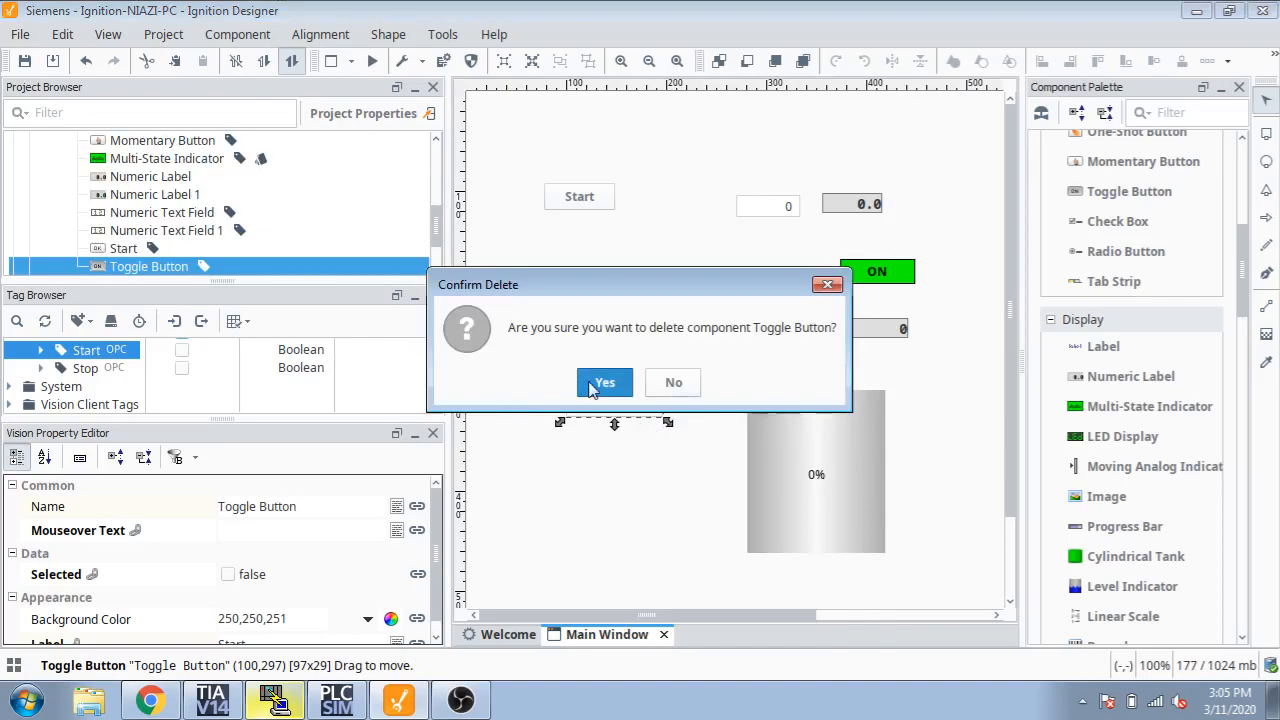
{"action": "left_click", "coordinate": [604, 382]}
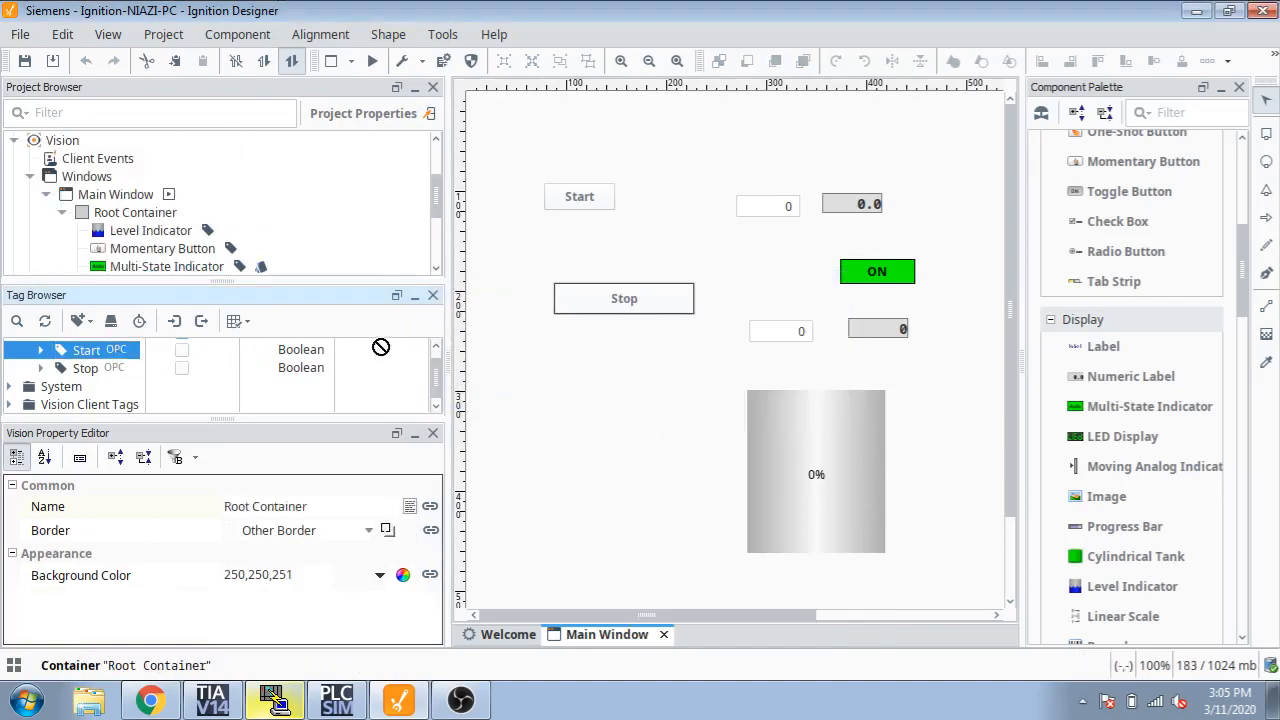
{"action": "mouse_move", "coordinate": [490, 204]}
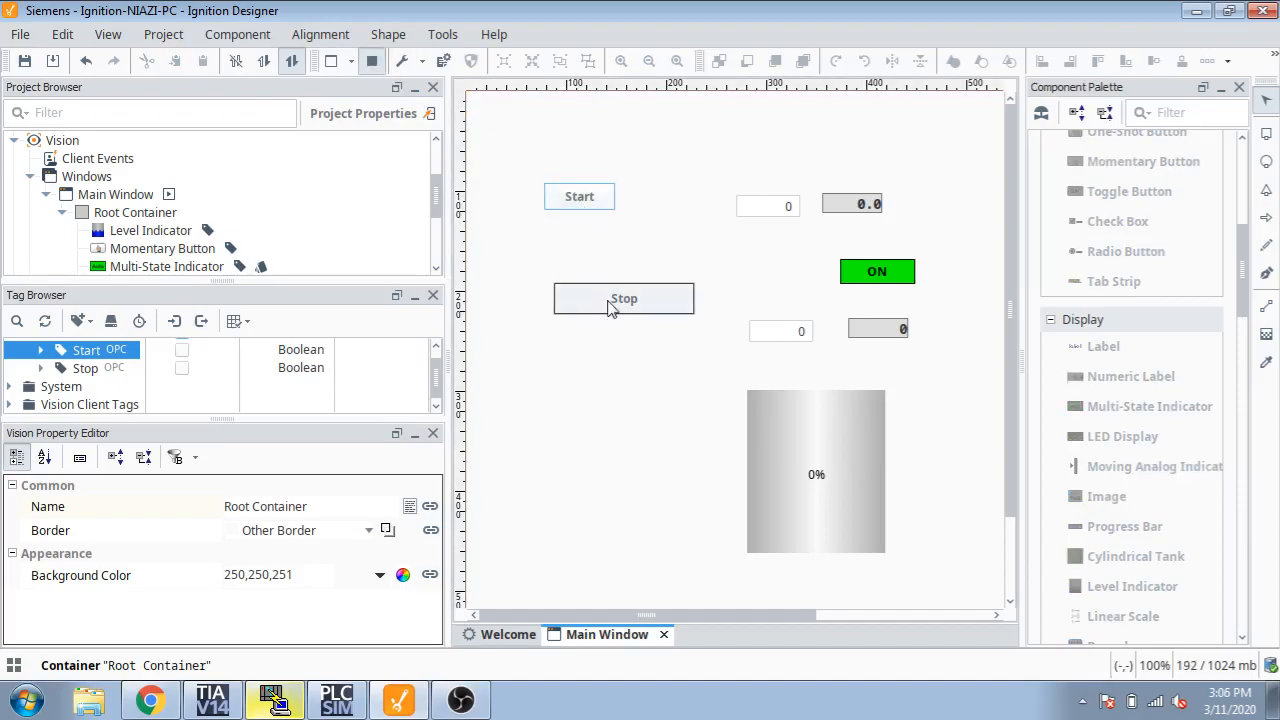
{"action": "left_click", "coordinate": [624, 298]}
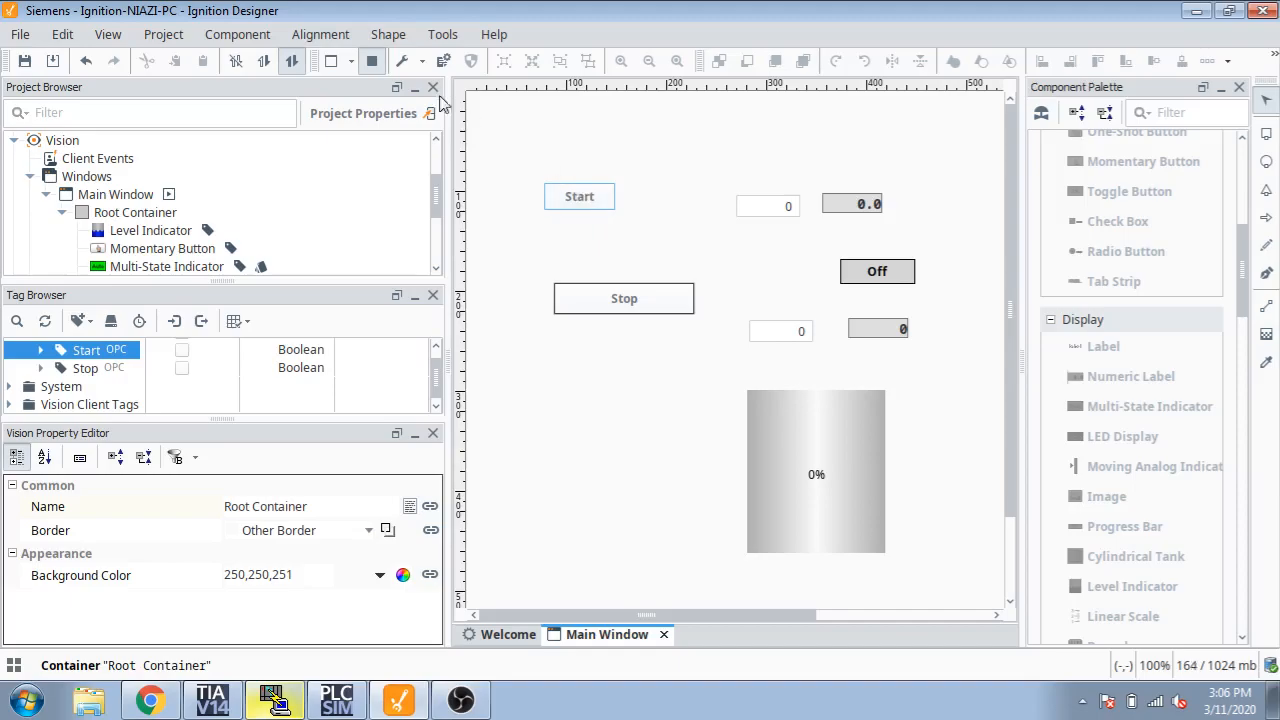
{"action": "right_click", "coordinate": [580, 196]}
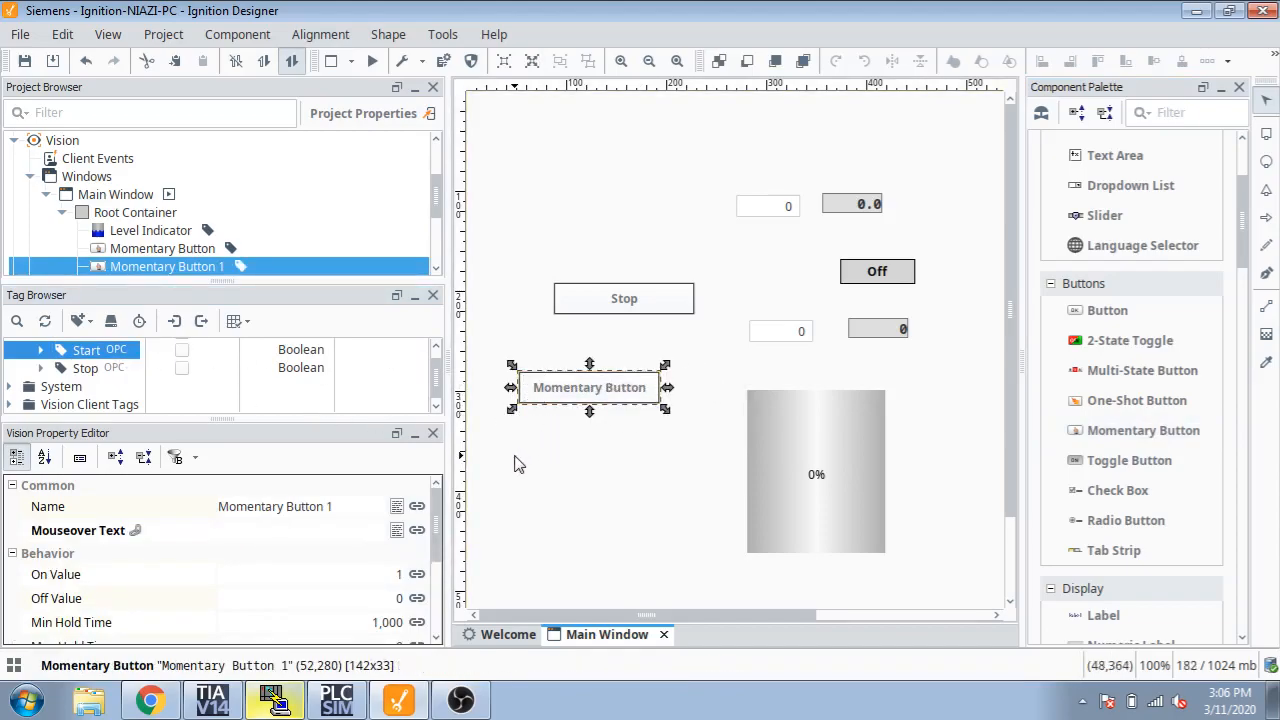
Set the second momentary button's text to Start.
{"action": "scroll", "scroll_direction": "down", "scroll_amount": 3}
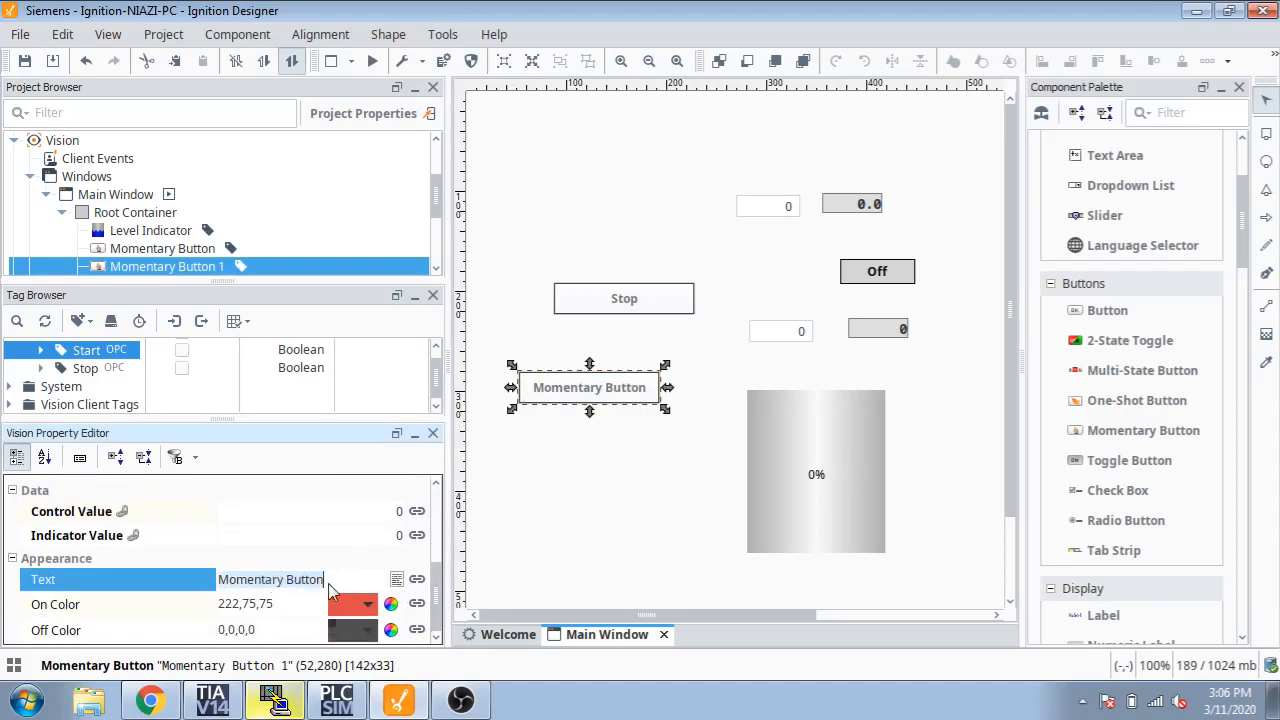
{"action": "type", "text": "Start"}
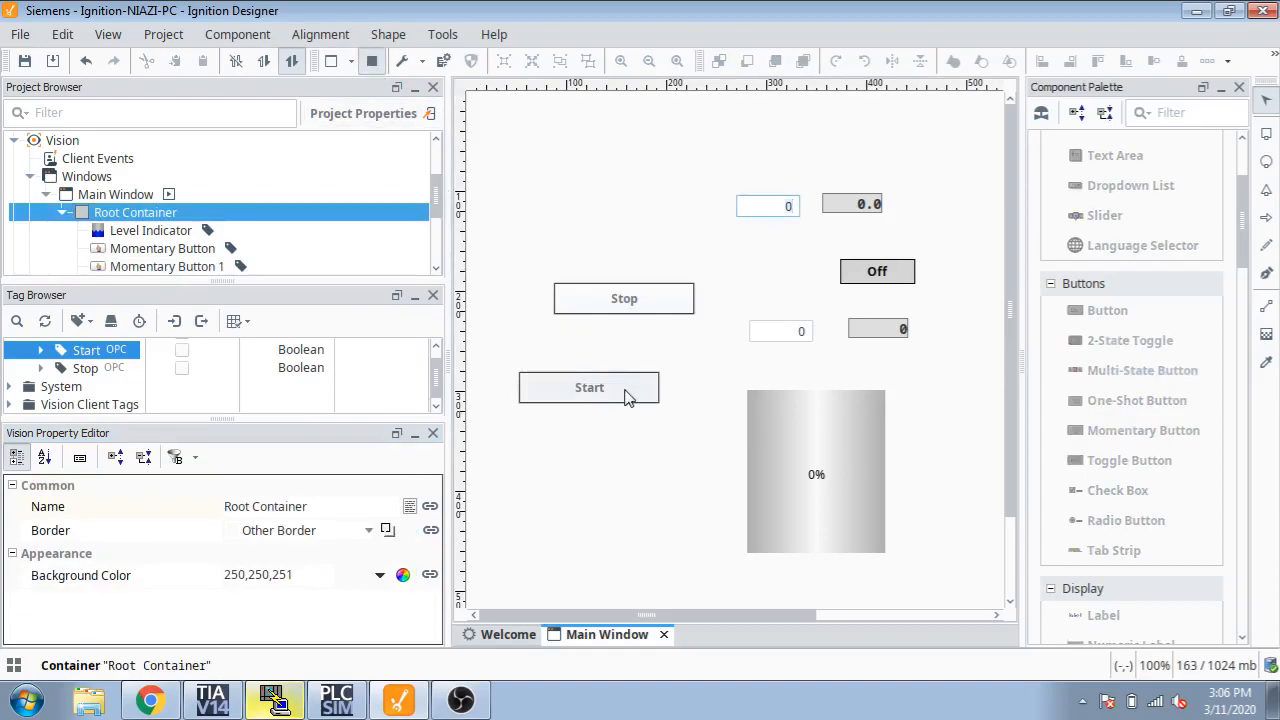
{"action": "left_click", "coordinate": [588, 388]}
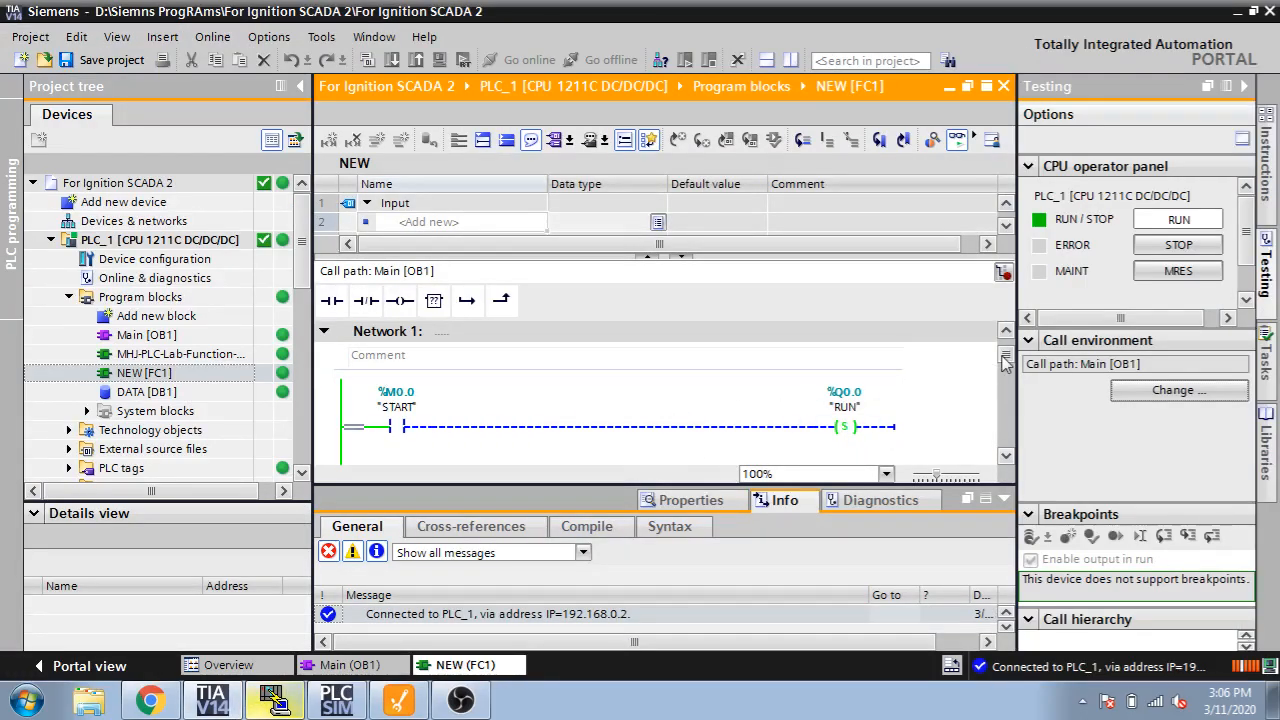
{"action": "scroll", "scroll_direction": "down", "scroll_amount": 3}
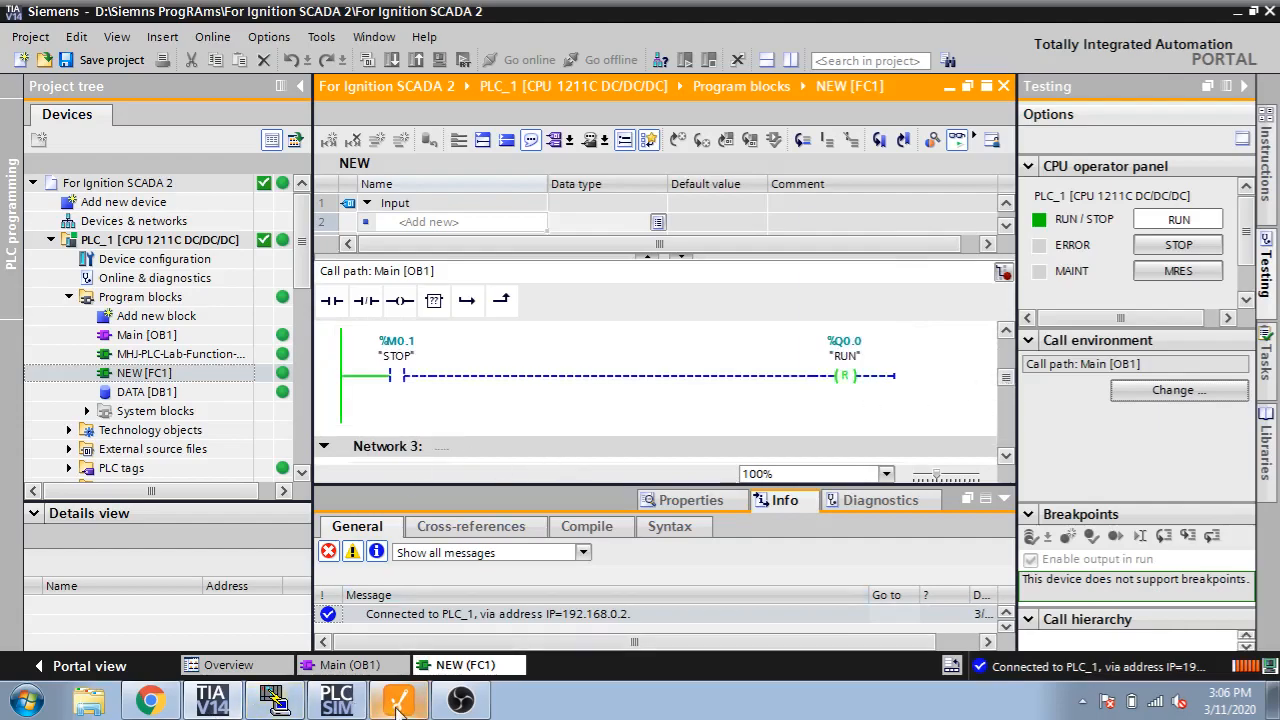
{"action": "left_click", "coordinate": [398, 700]}
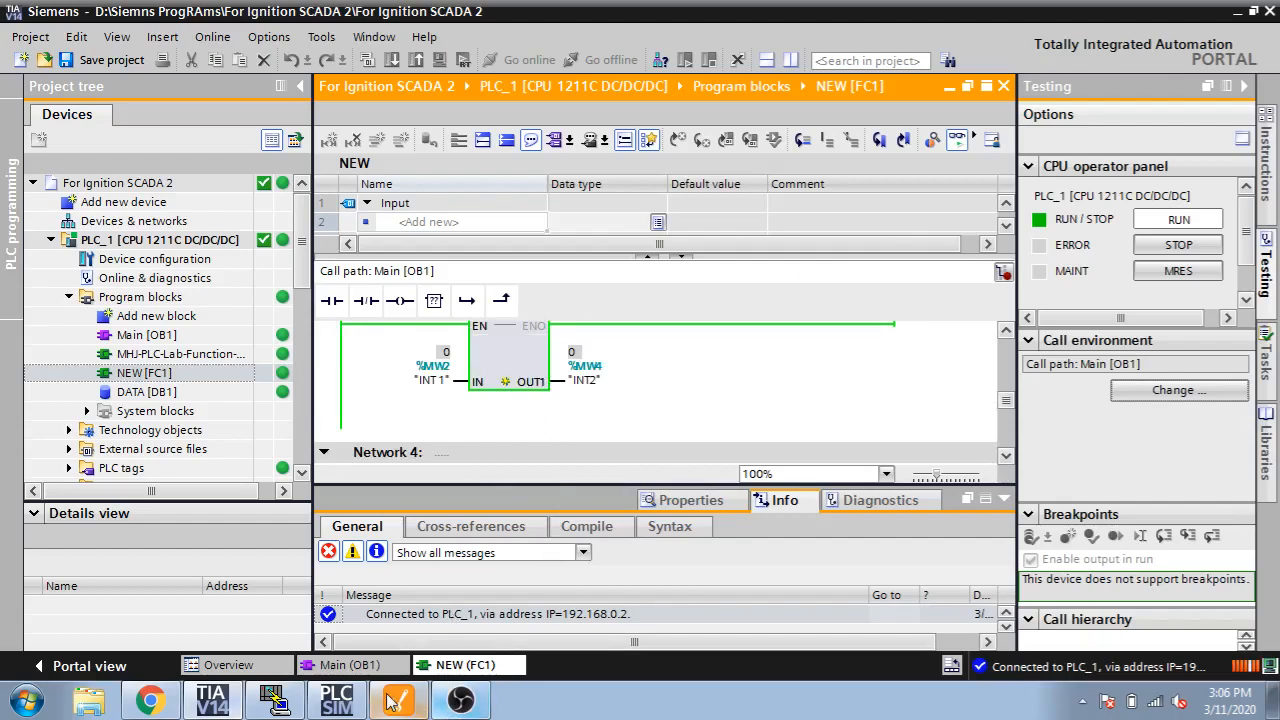
Enter the value 5 into the lower integer numeric text field and commit it.
{"action": "left_click", "coordinate": [396, 700]}
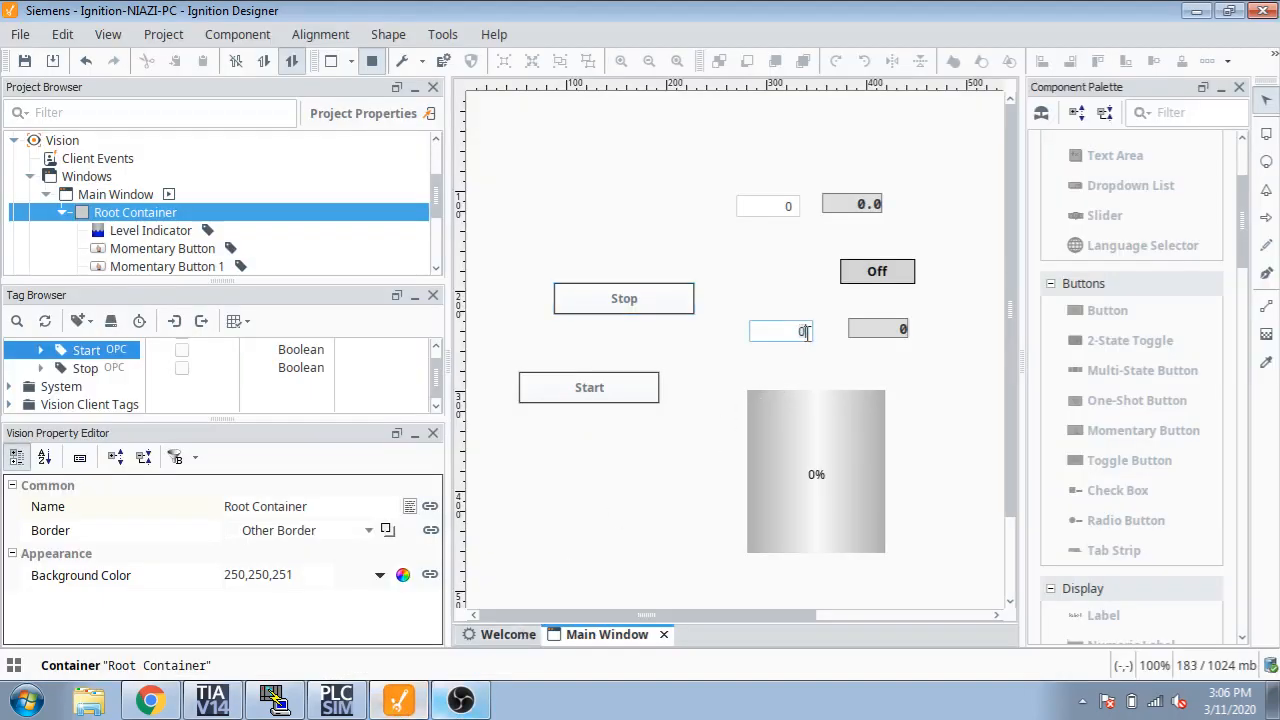
{"action": "type", "text": "5"}
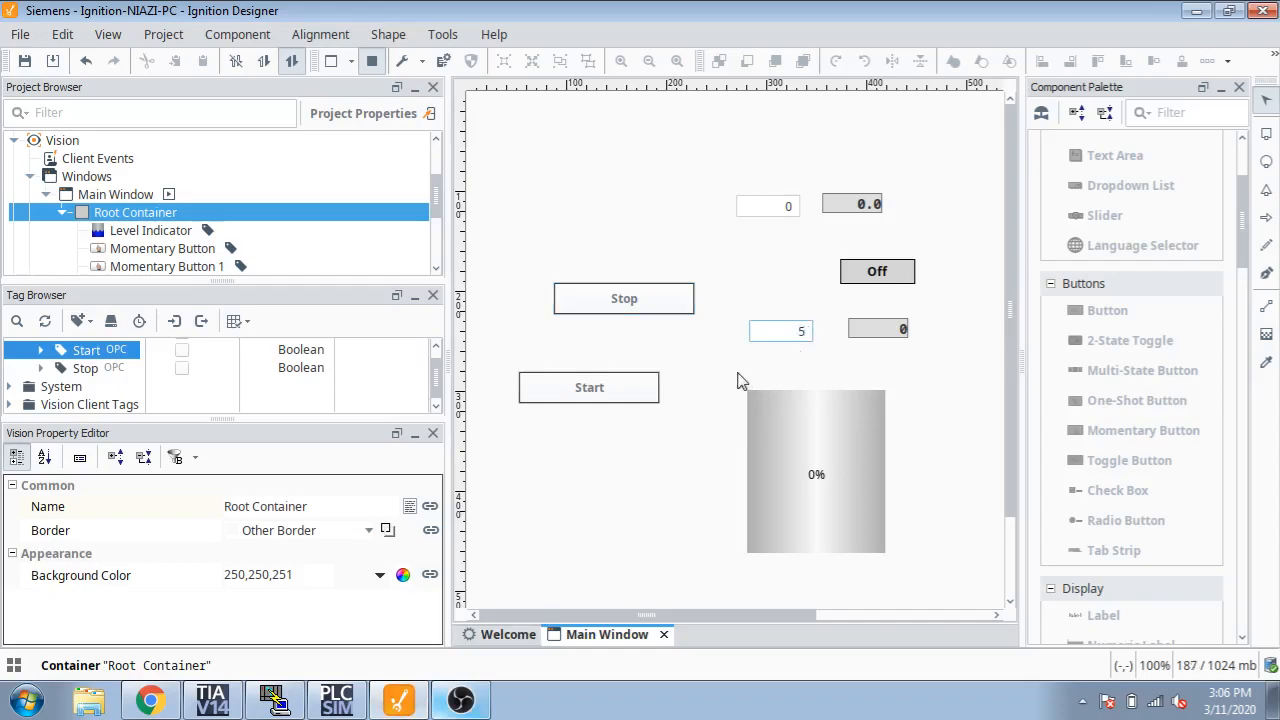
{"action": "mouse_move", "coordinate": [748, 362]}
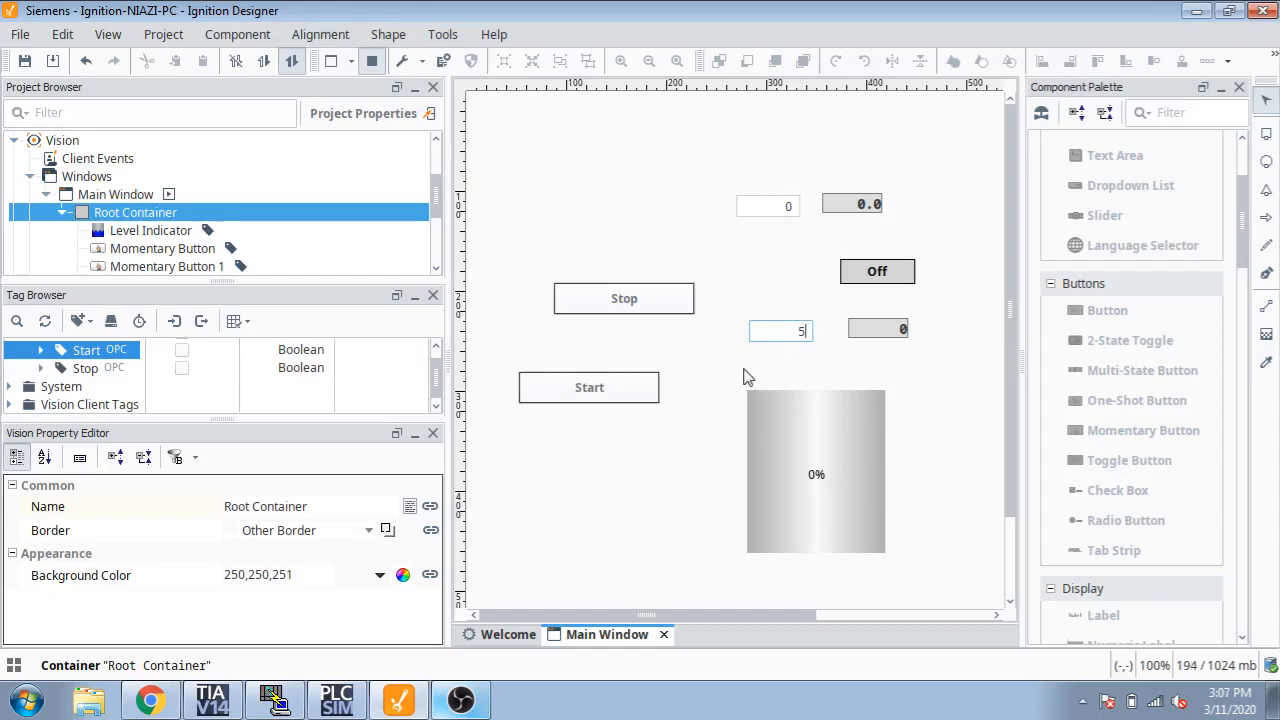
{"action": "mouse_move", "coordinate": [590, 276]}
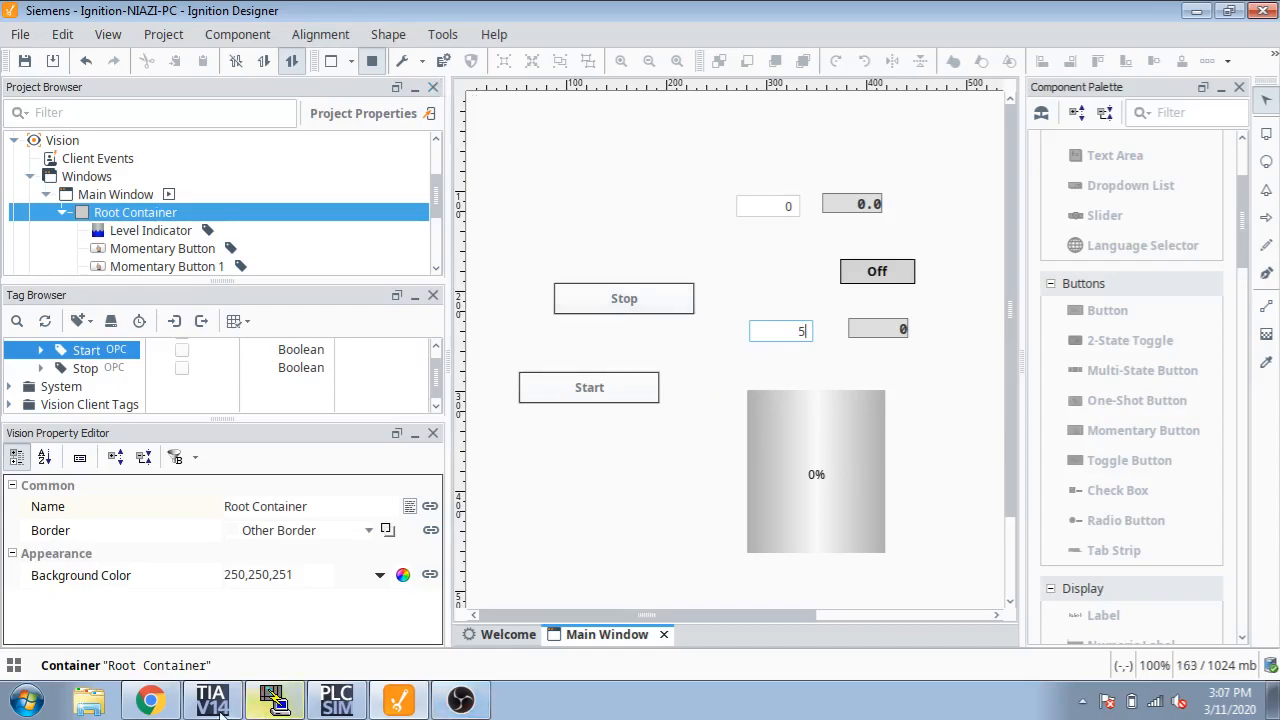
{"action": "left_click", "coordinate": [212, 700]}
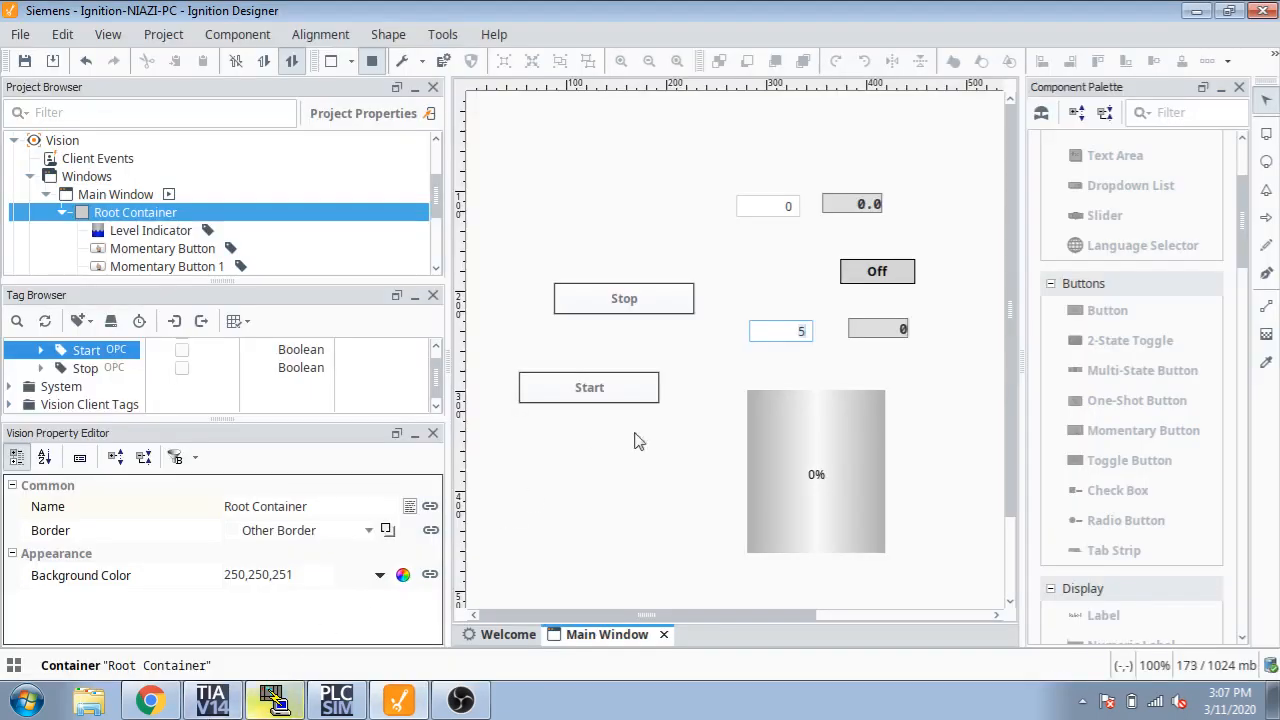
{"action": "mouse_move", "coordinate": [672, 248]}
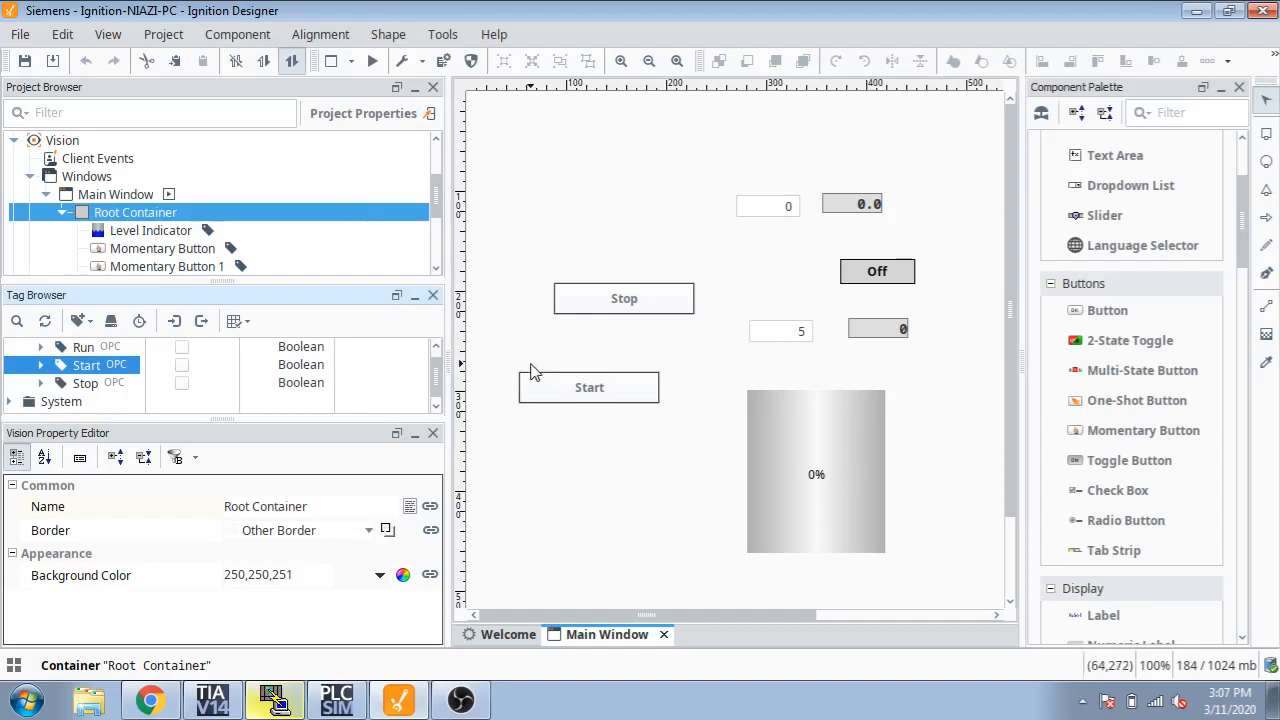
{"action": "mouse_move", "coordinate": [878, 336]}
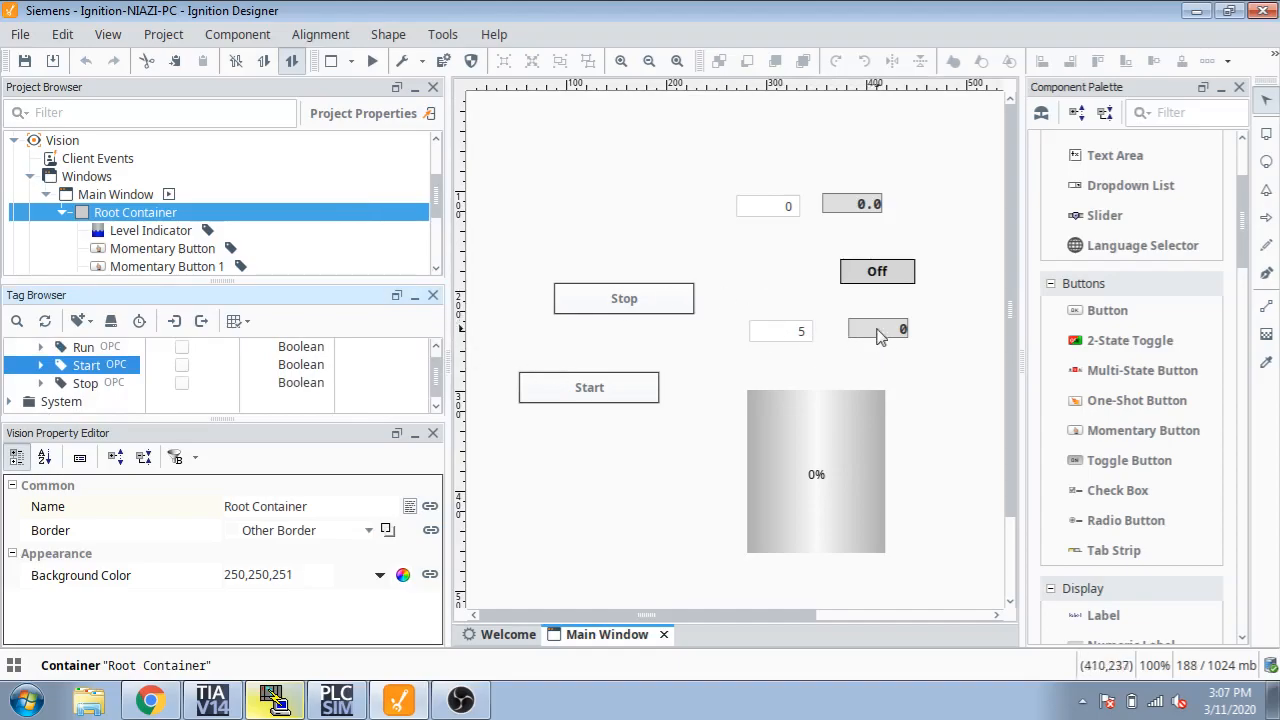
Delete both numeric display labels beside the entry fields.
{"action": "left_click", "coordinate": [878, 328]}
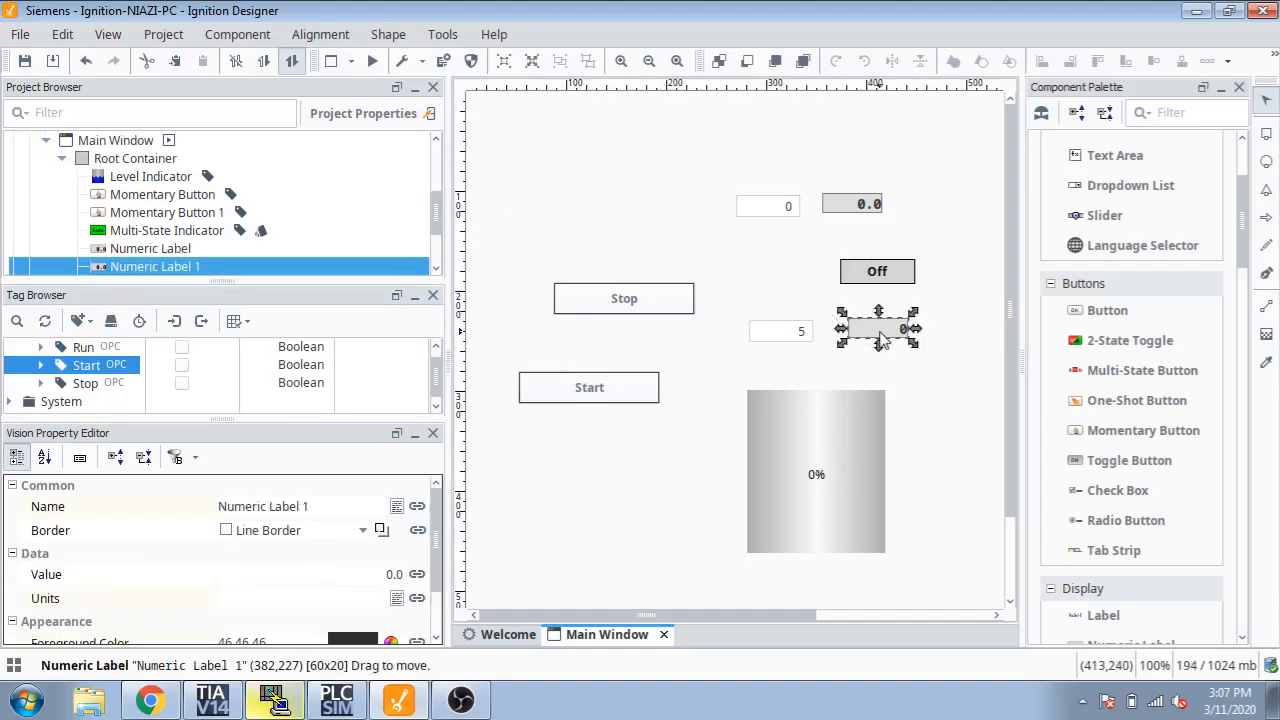
{"action": "key", "text": "Delete"}
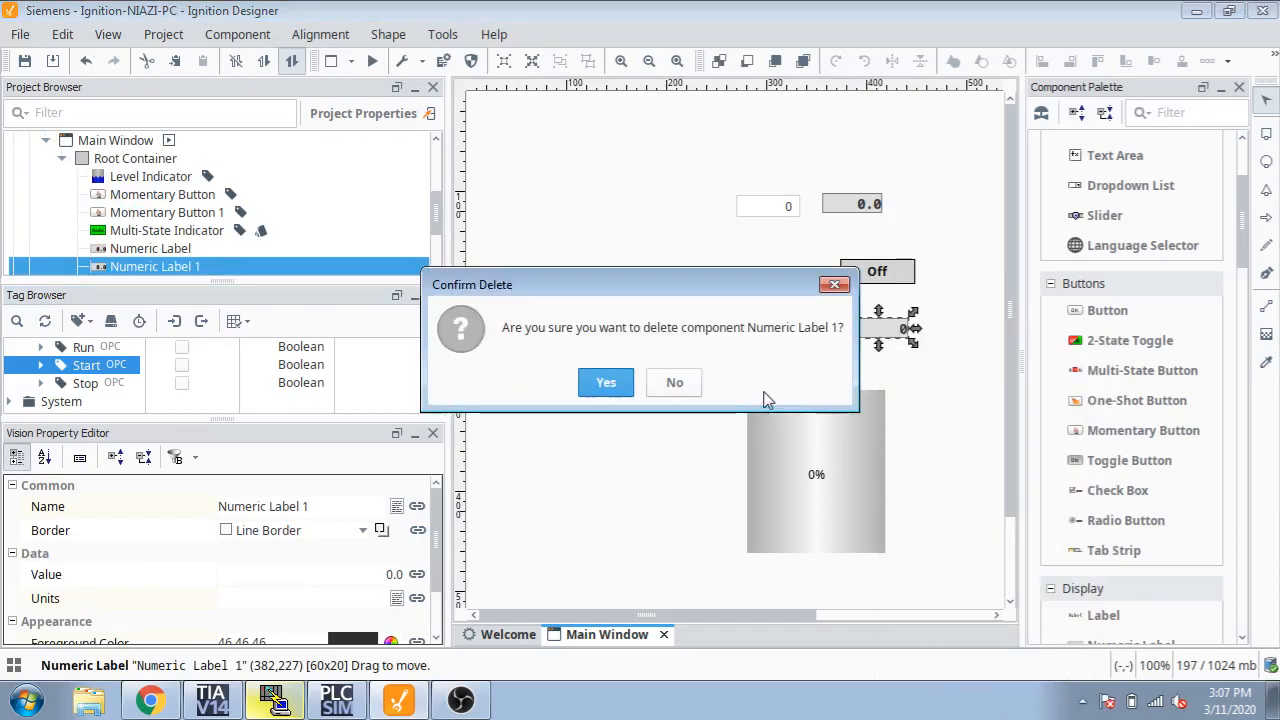
{"action": "left_click", "coordinate": [604, 382]}
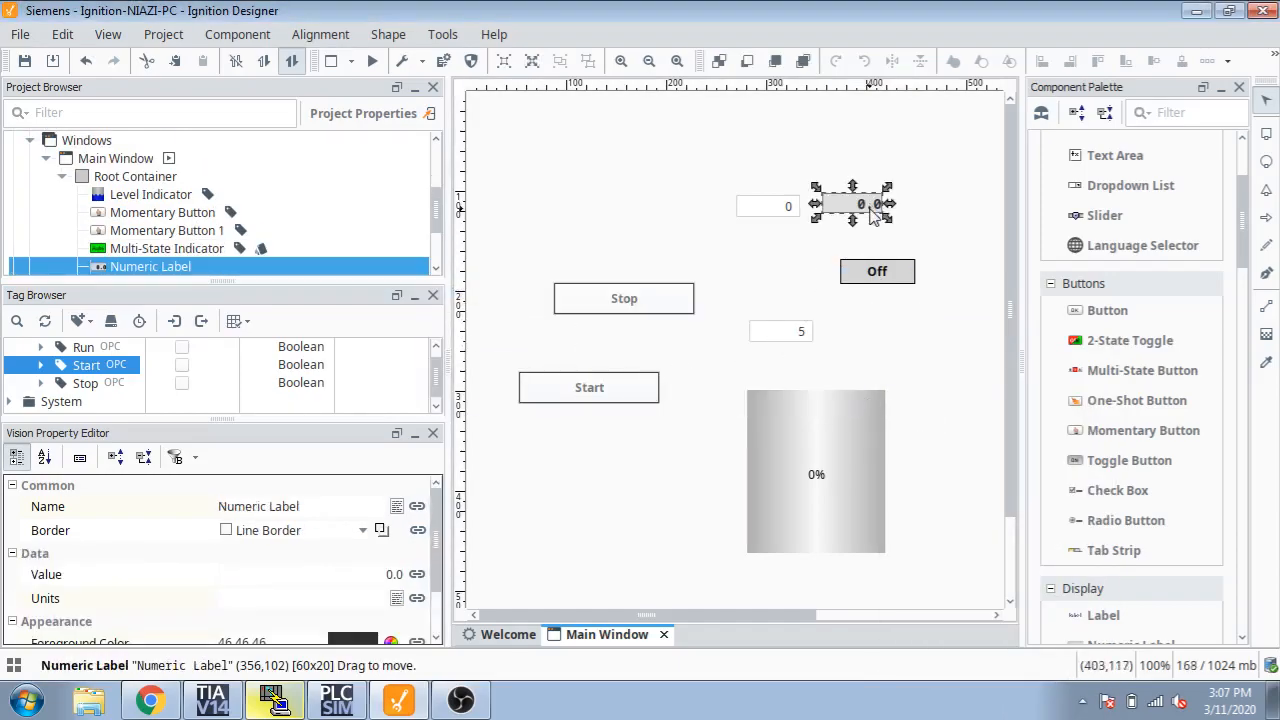
{"action": "key", "text": "Delete"}
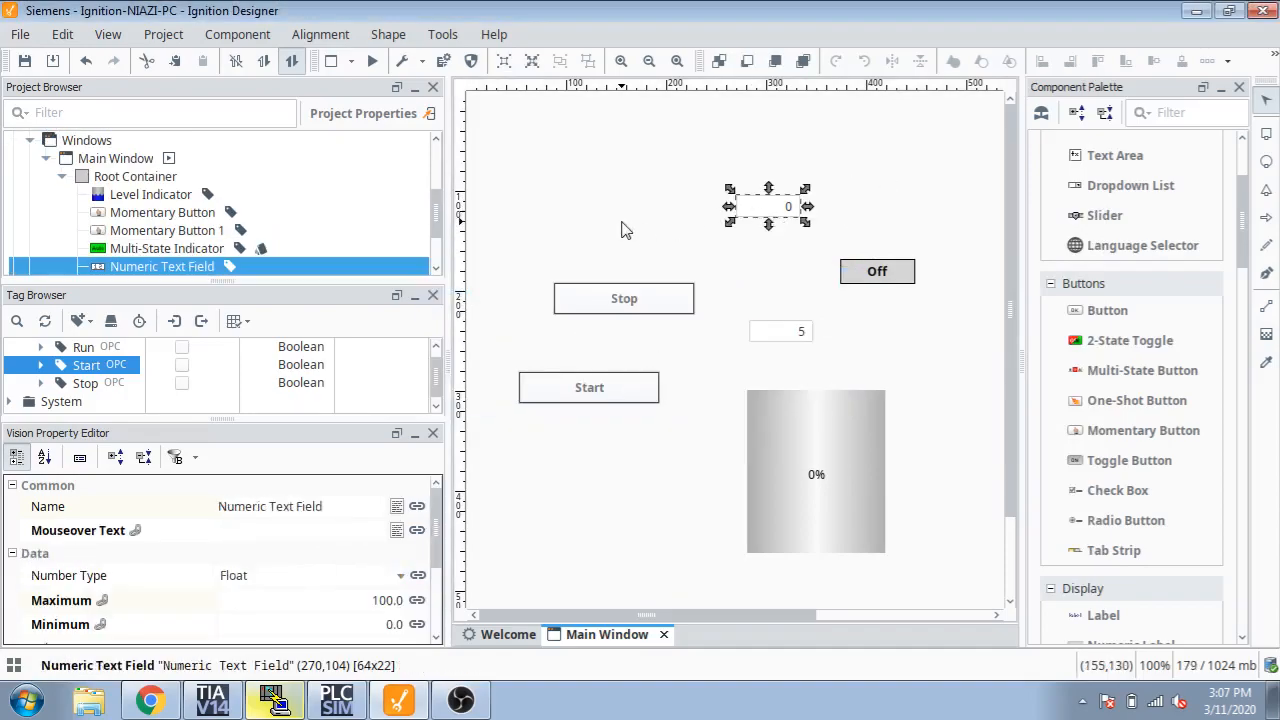
Give the top numeric text field a decimal format so it shows 0.0.
{"action": "scroll", "scroll_direction": "down", "scroll_amount": 3}
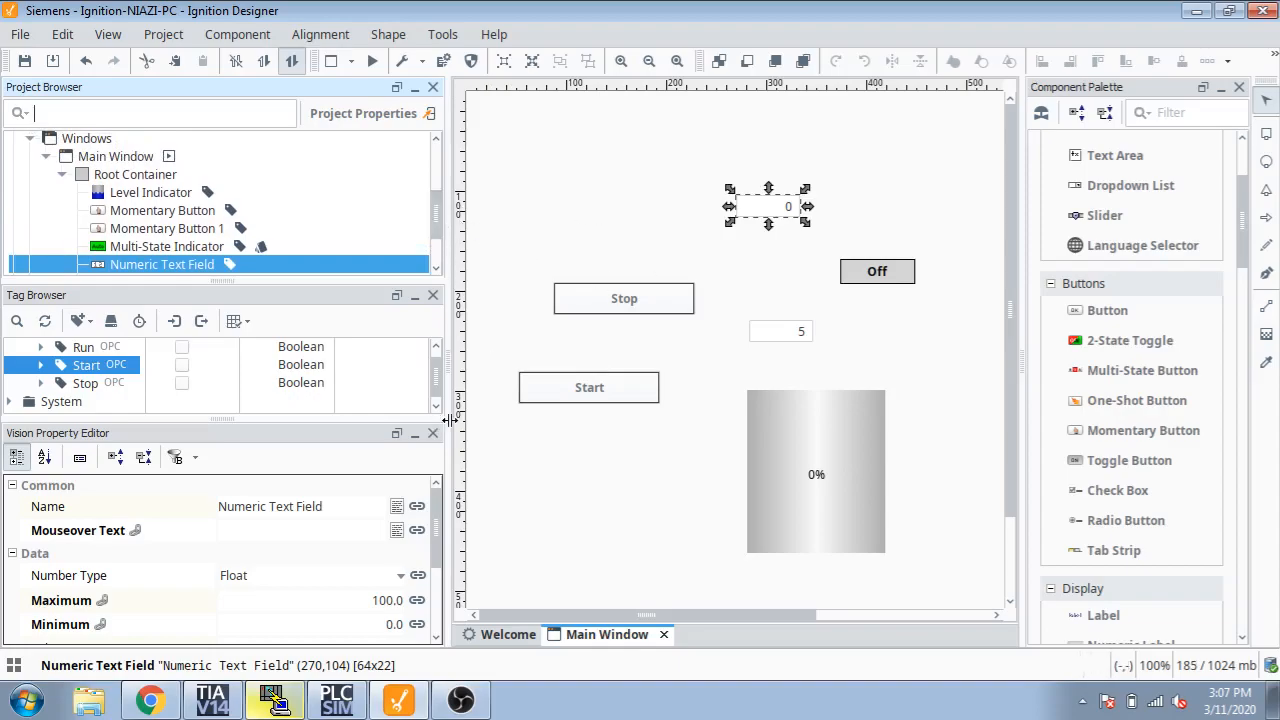
{"action": "scroll", "scroll_direction": "down", "scroll_amount": 3}
{"action": "type", "text": "#,##0.0##"}
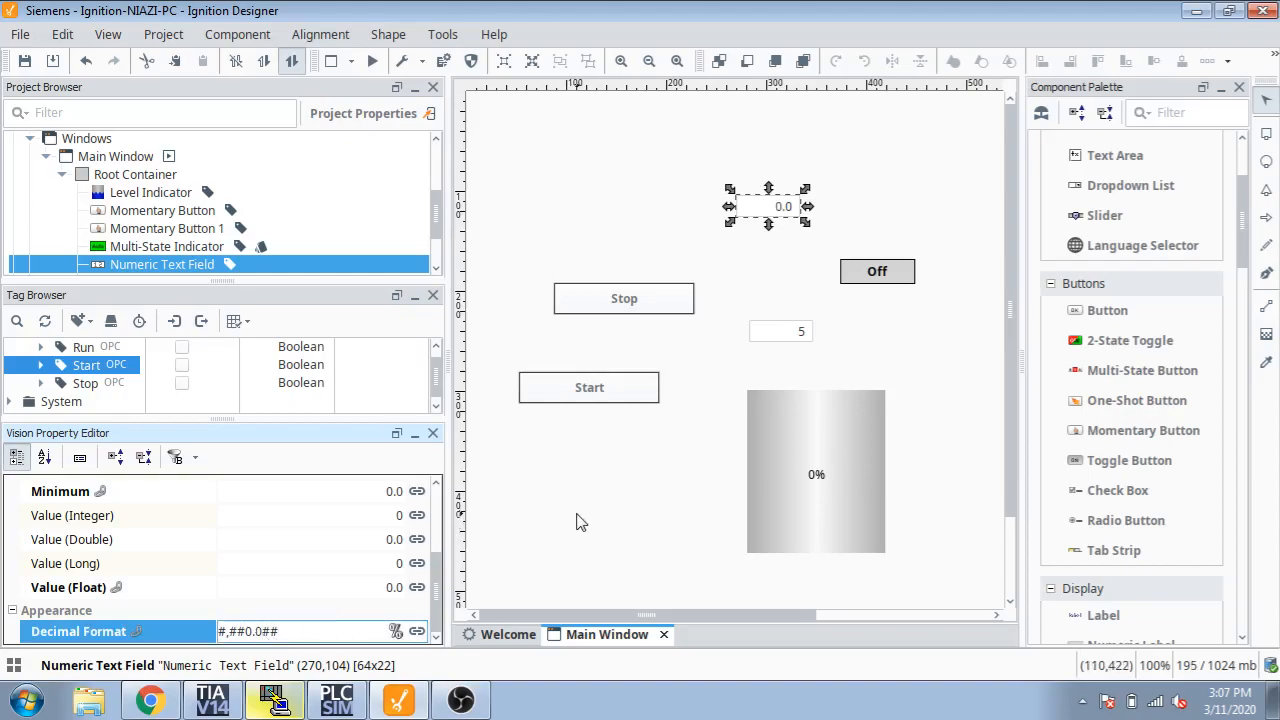
{"action": "left_click", "coordinate": [136, 174]}
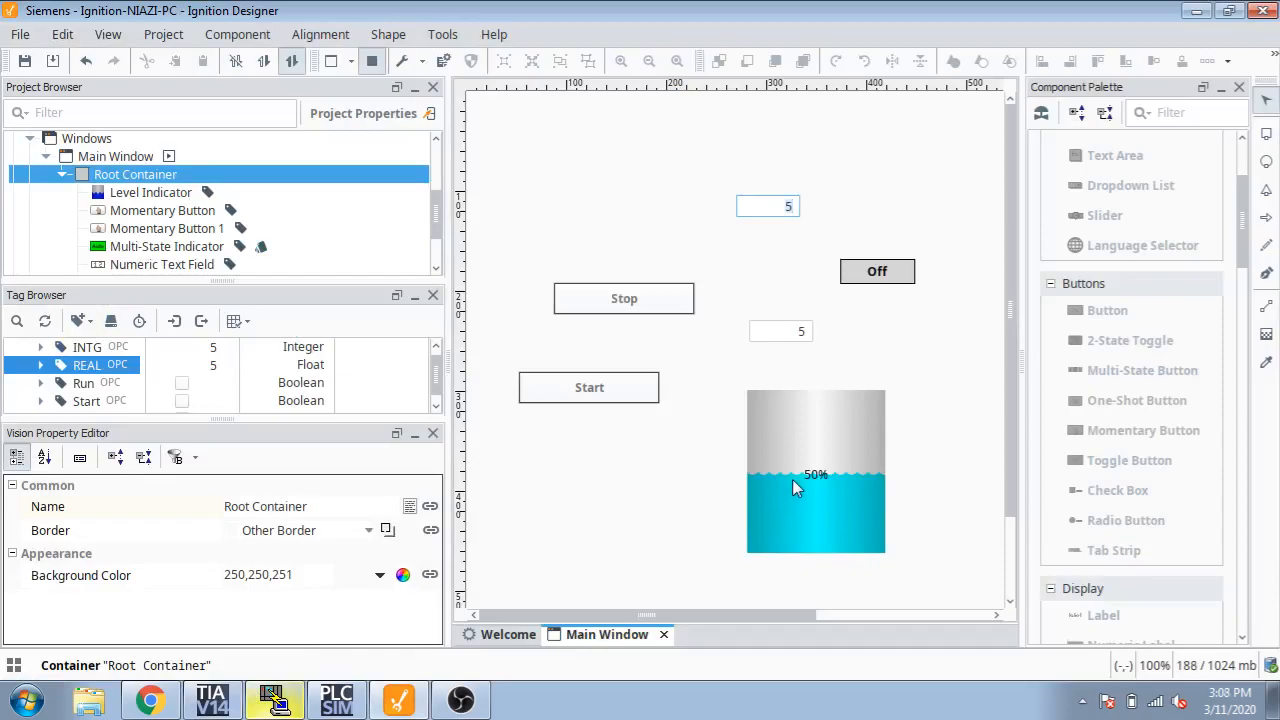
{"action": "mouse_move", "coordinate": [806, 556]}
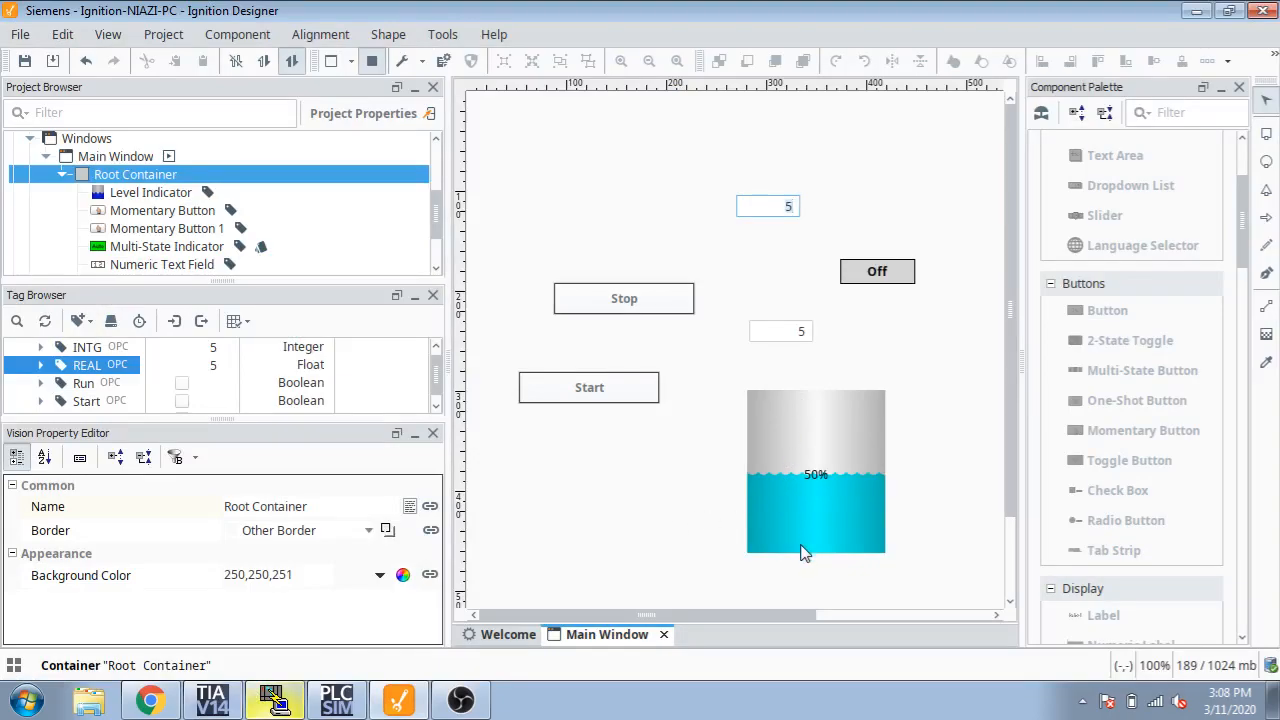